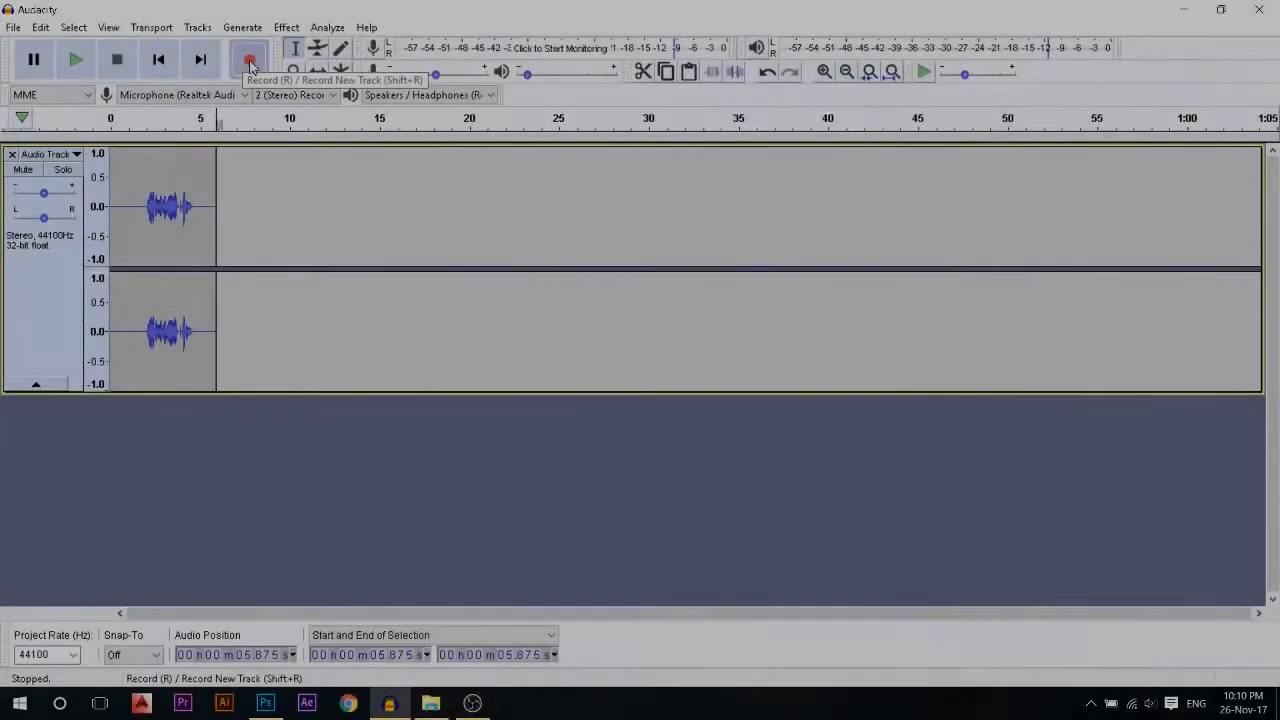
Start an Audacity audio recording, then switch to Photoshop and the file browser
left_click(249, 60)
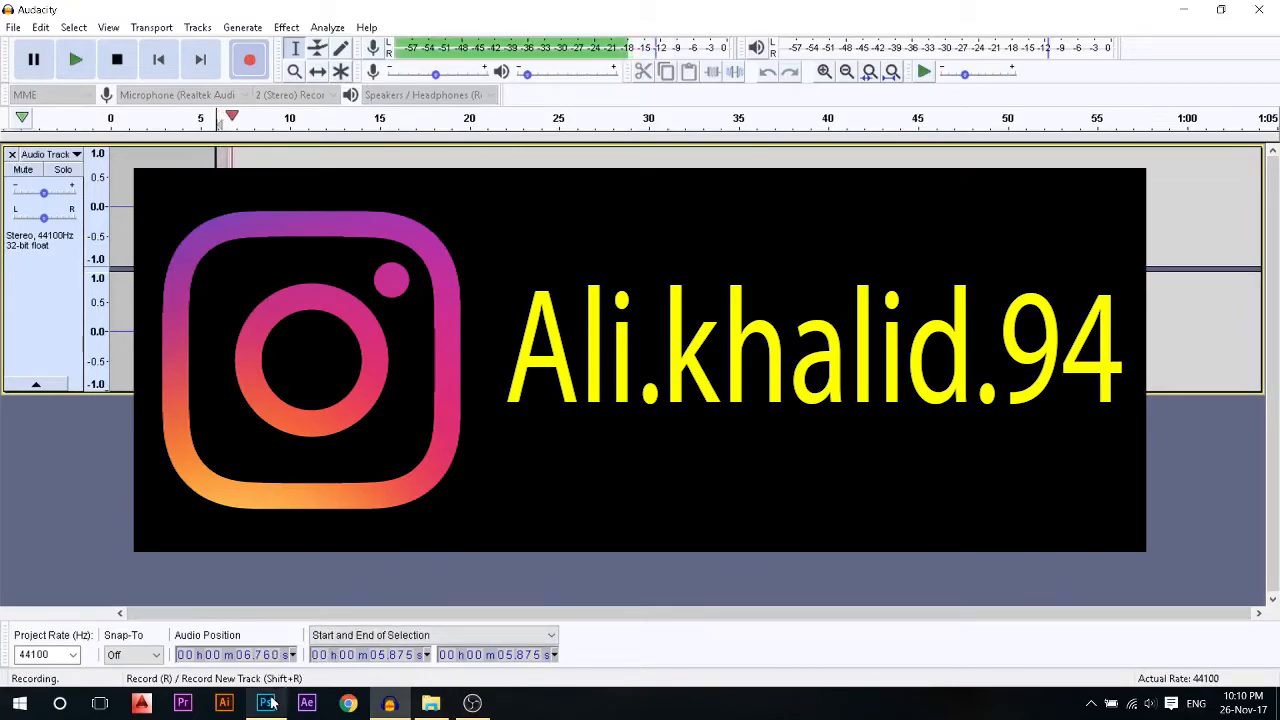
left_click(265, 703)
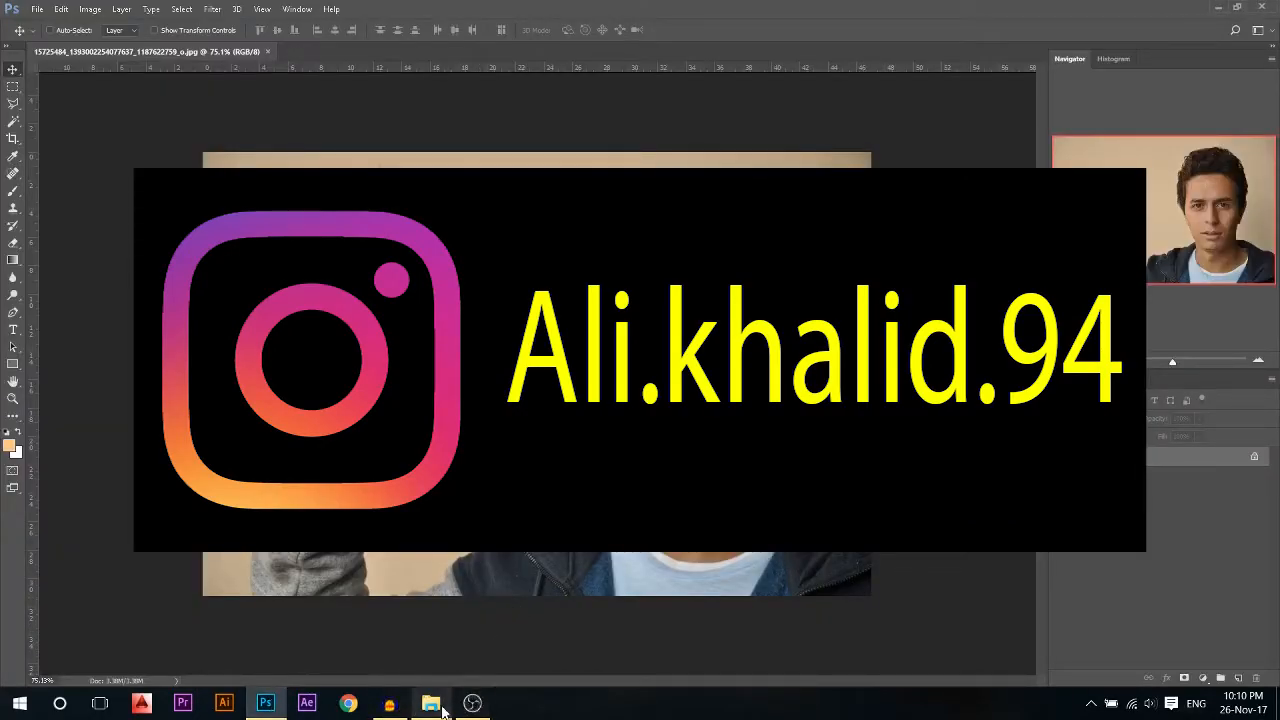
left_click(431, 703)
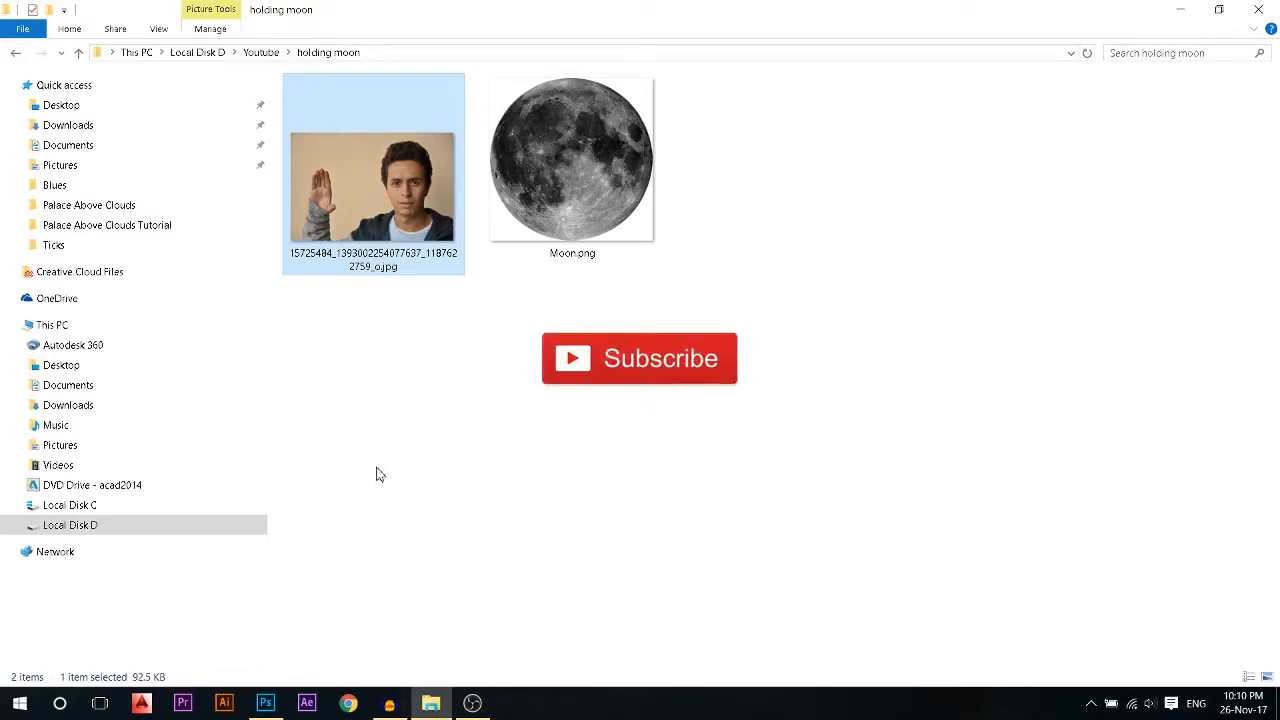
mouse_move(463, 435)
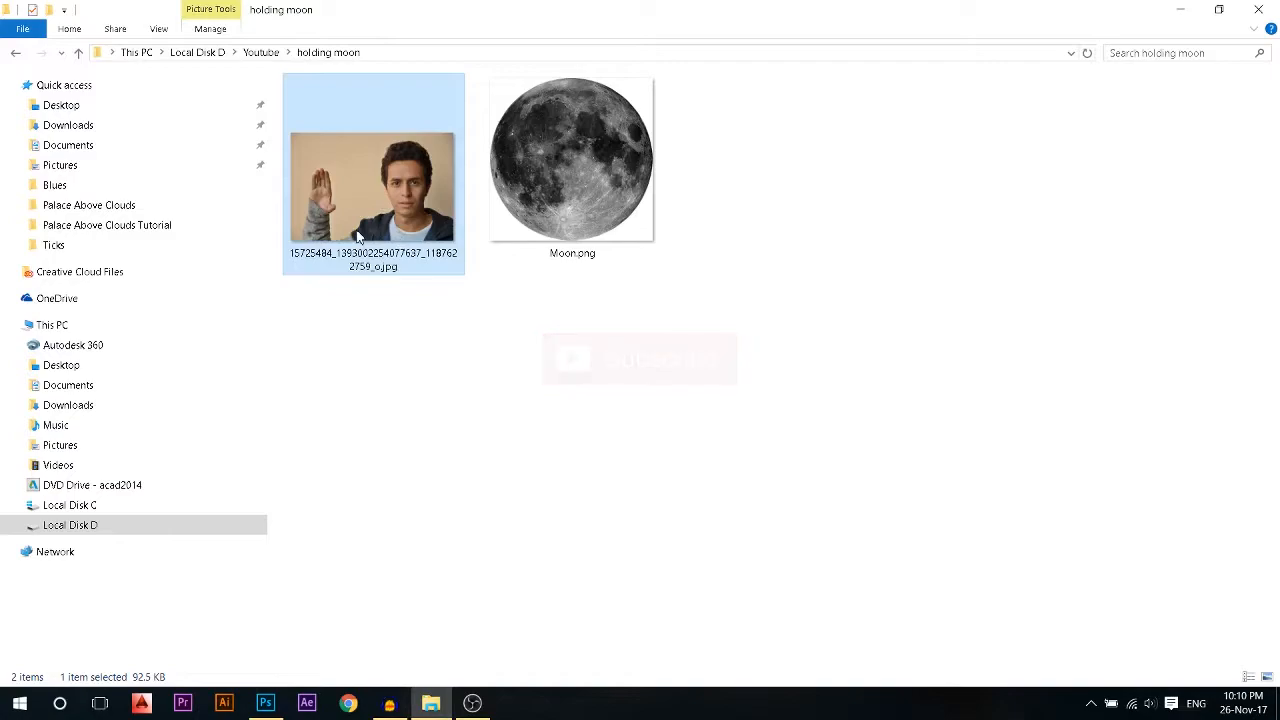
mouse_move(335, 205)
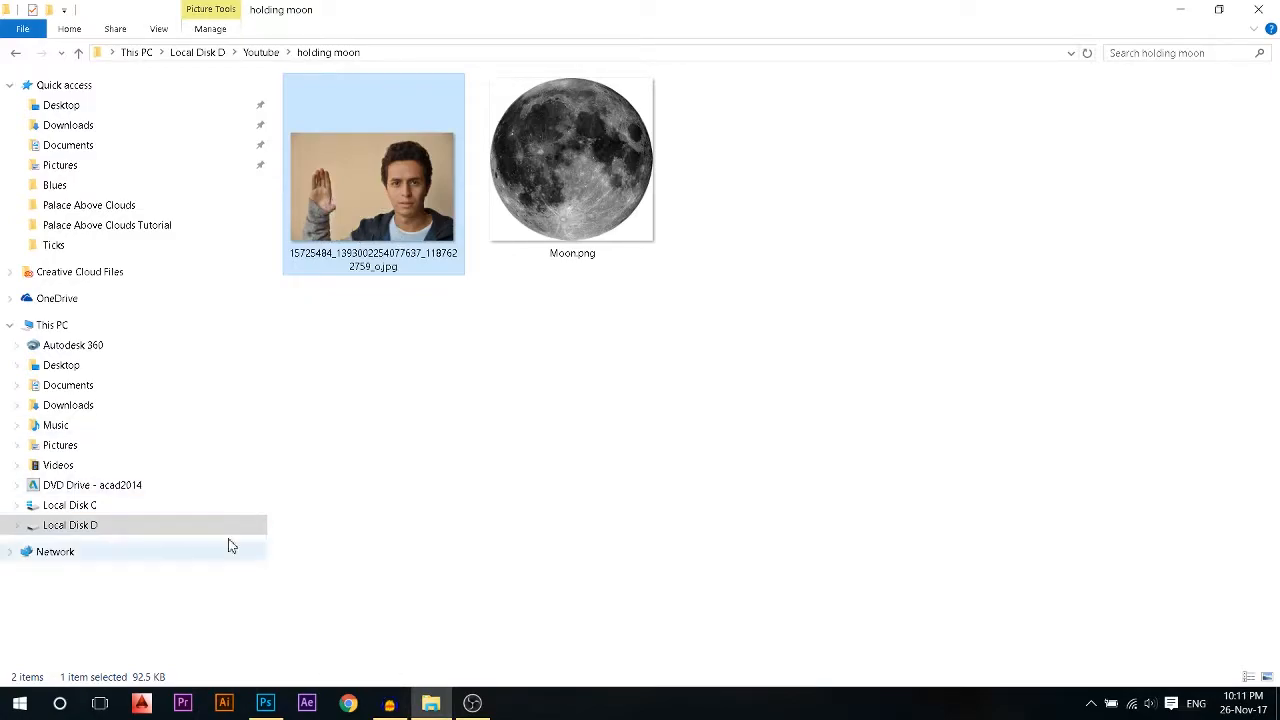
Open the portrait JPG from the holding moon folder in Photoshop
double_click(372, 185)
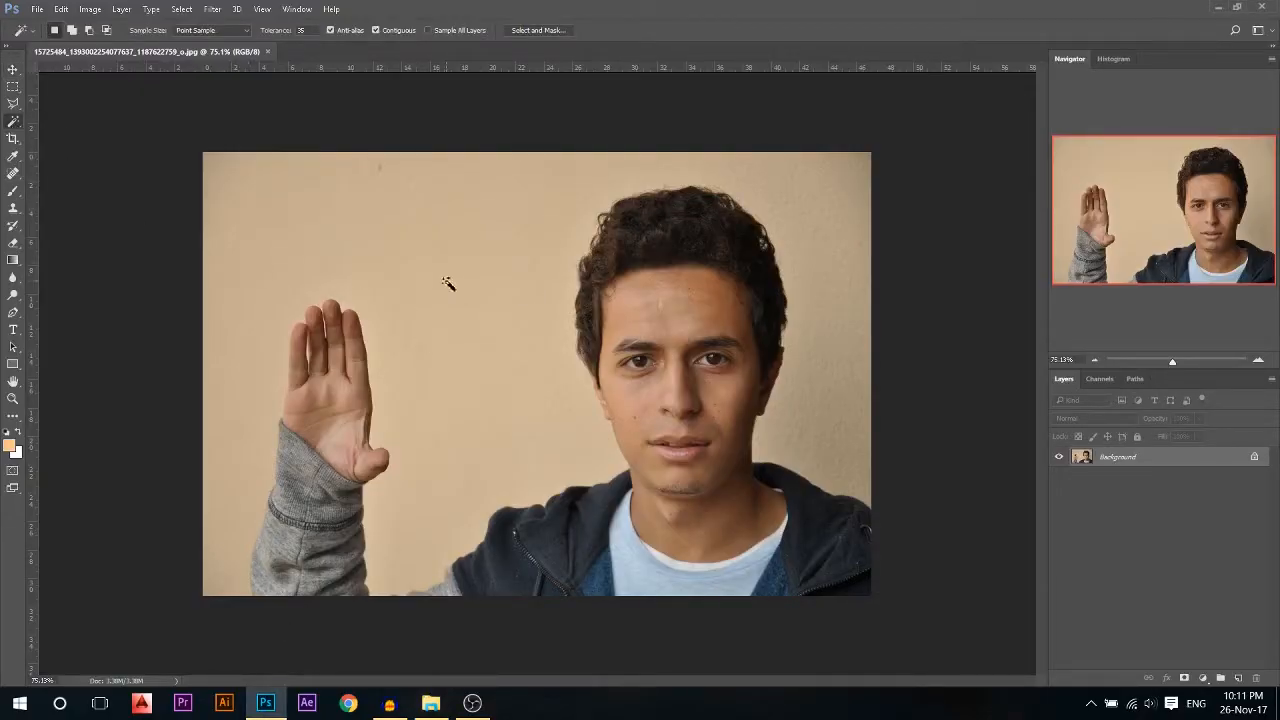
Select the beige wall behind the man with the Magic Wand, adding more wall areas
left_click(448, 283)
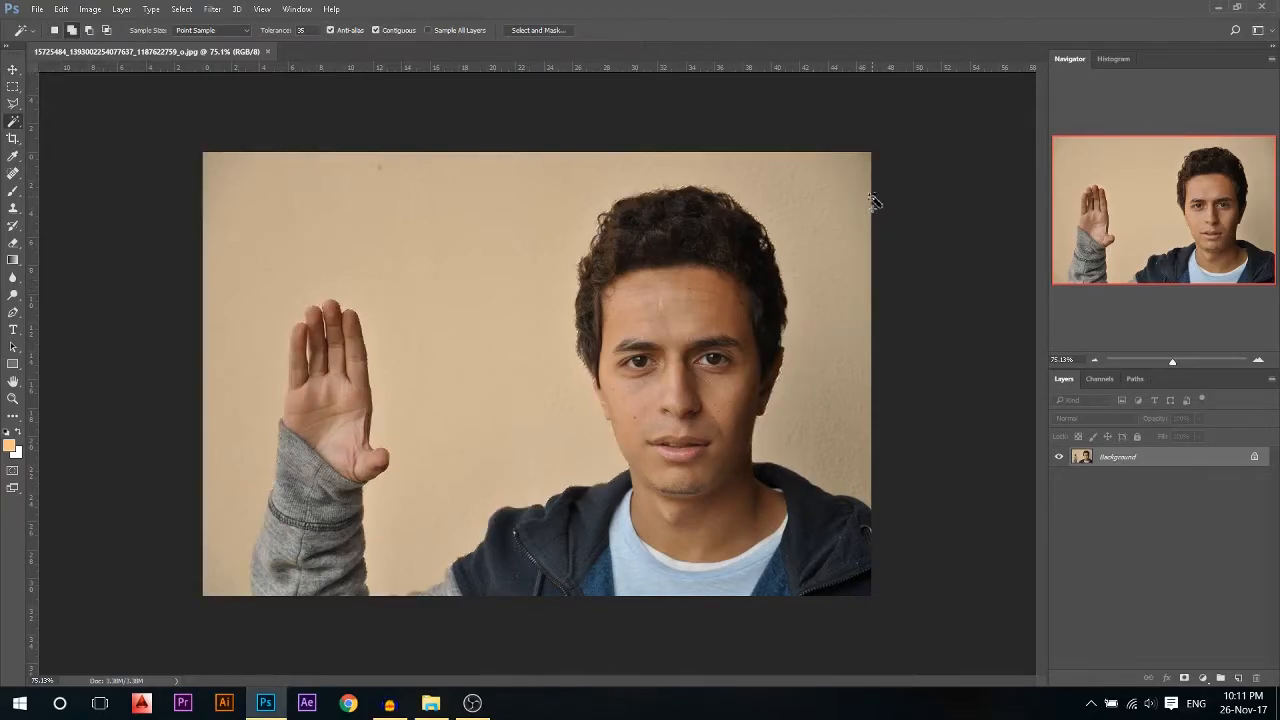
left_click(863, 217)
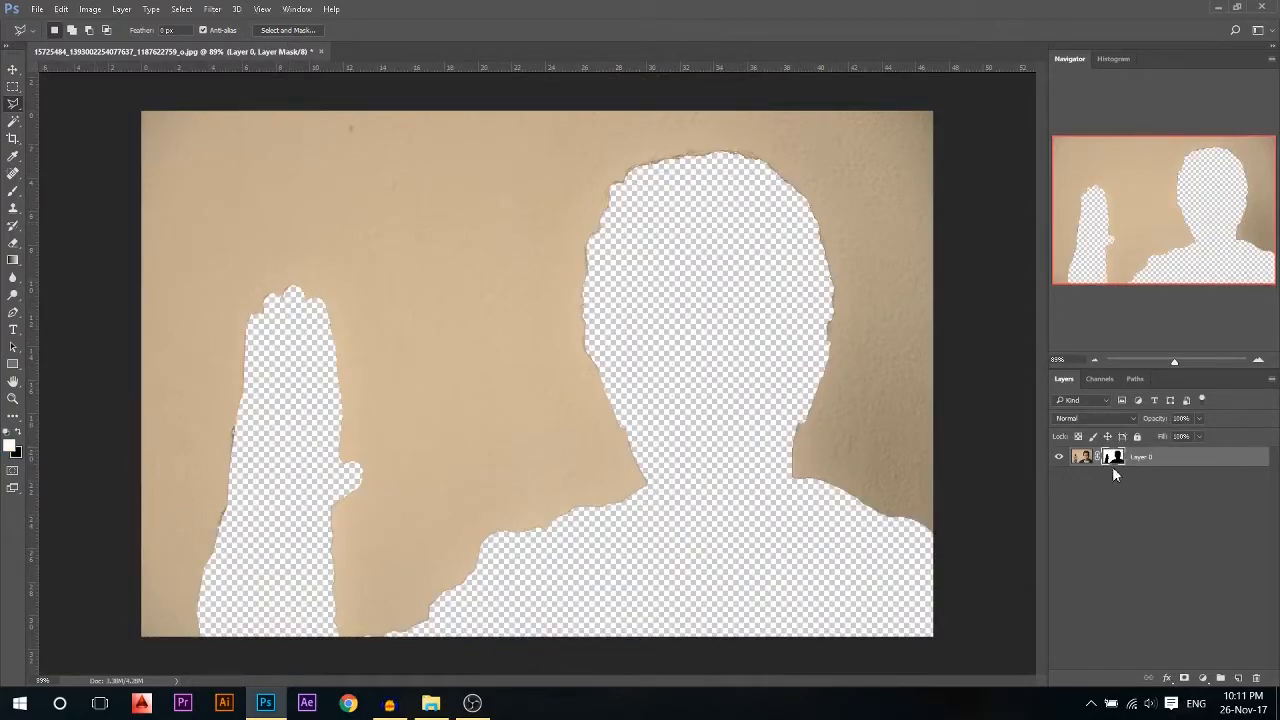
mouse_move(1125, 505)
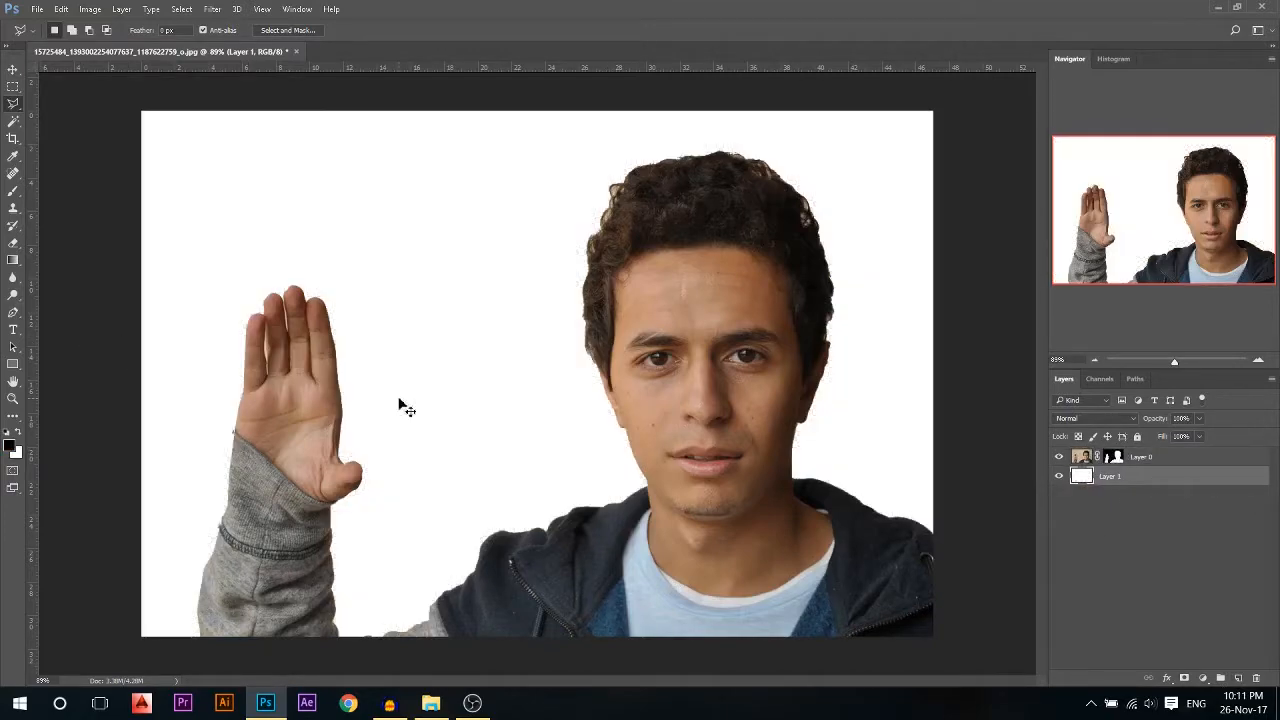
mouse_move(192, 210)
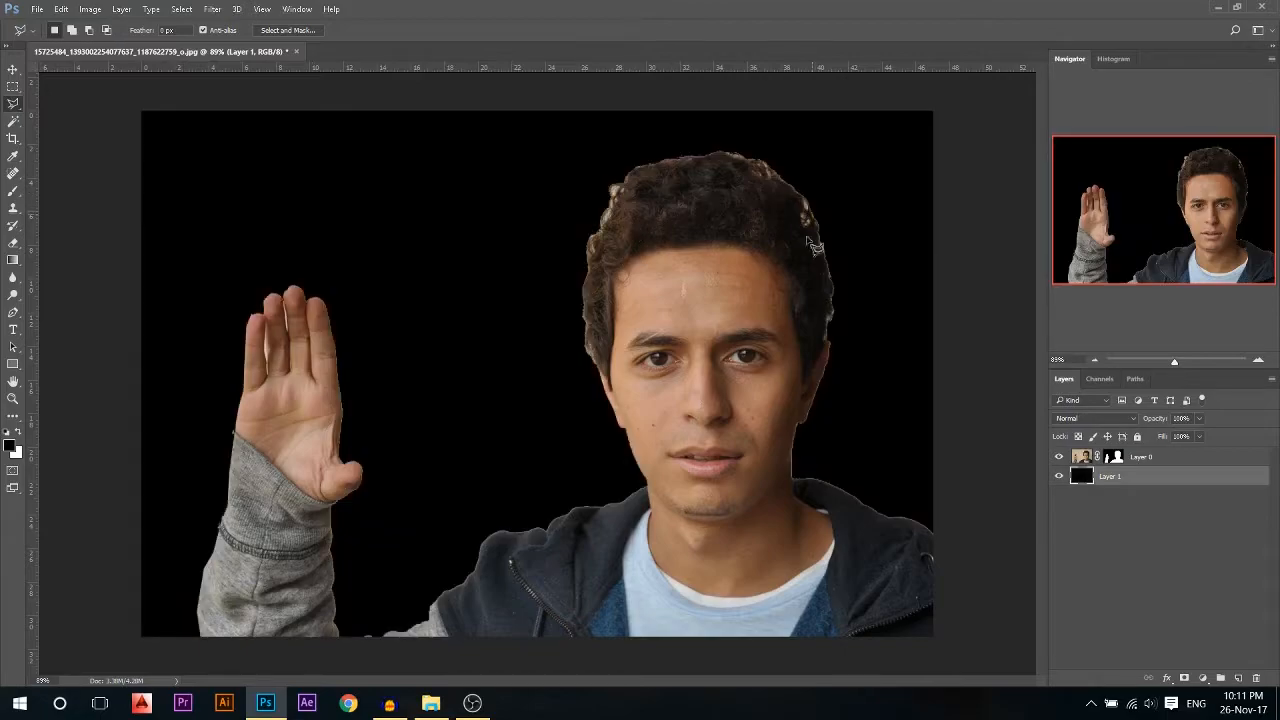
Select the man's layer mask to edit it over the black fill layer
left_click(1112, 456)
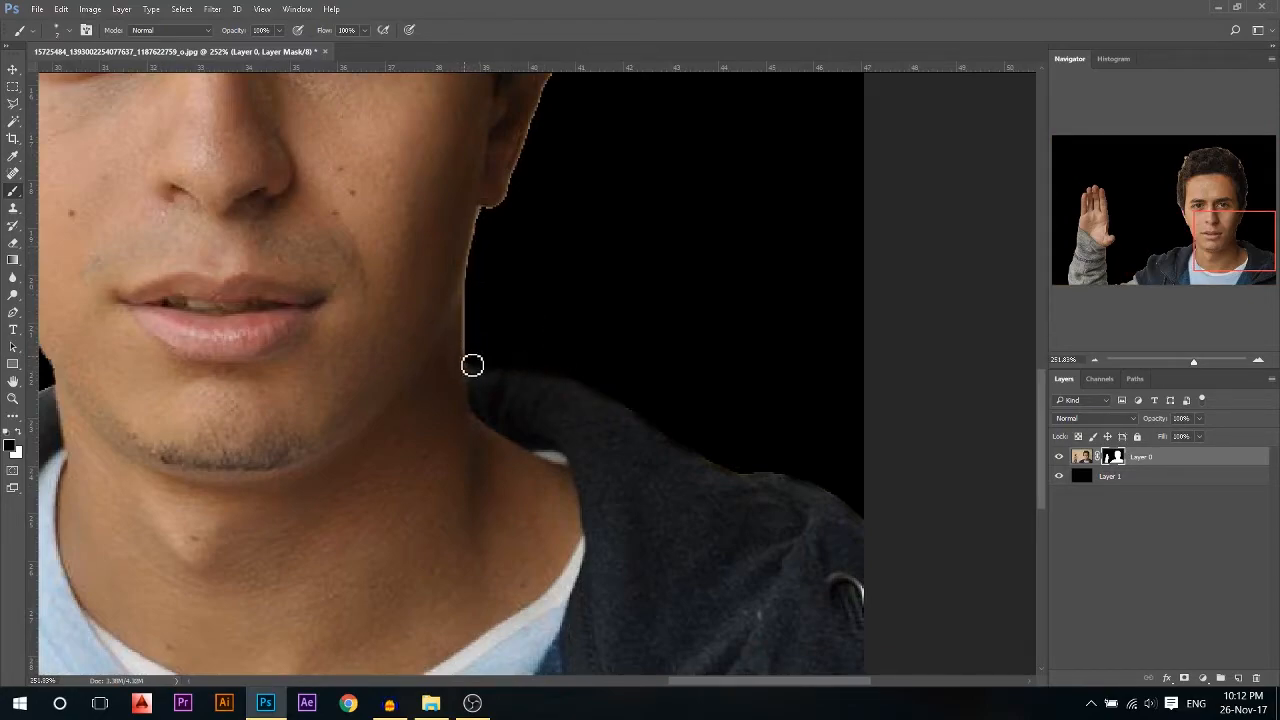
Paint the mask along the neck edge and over the light gap between the fingers
left_click_drag(472, 365, 485, 220)
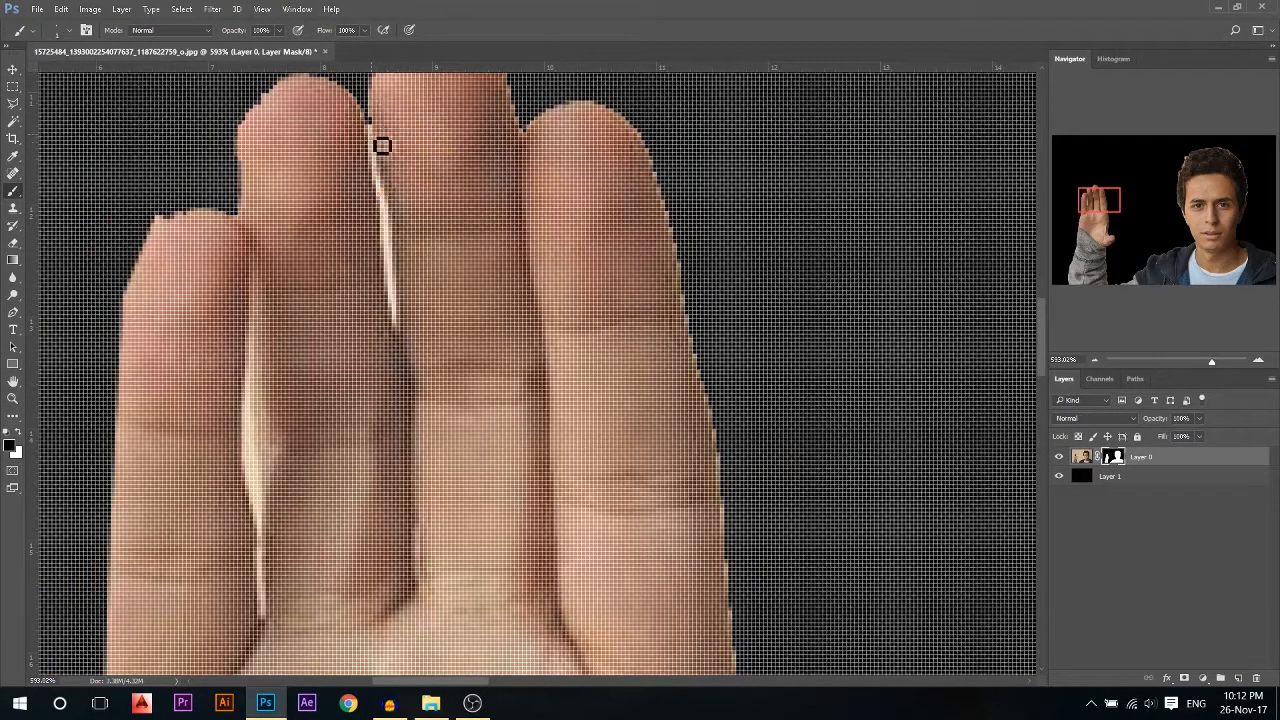
left_click_drag(382, 145, 400, 320)
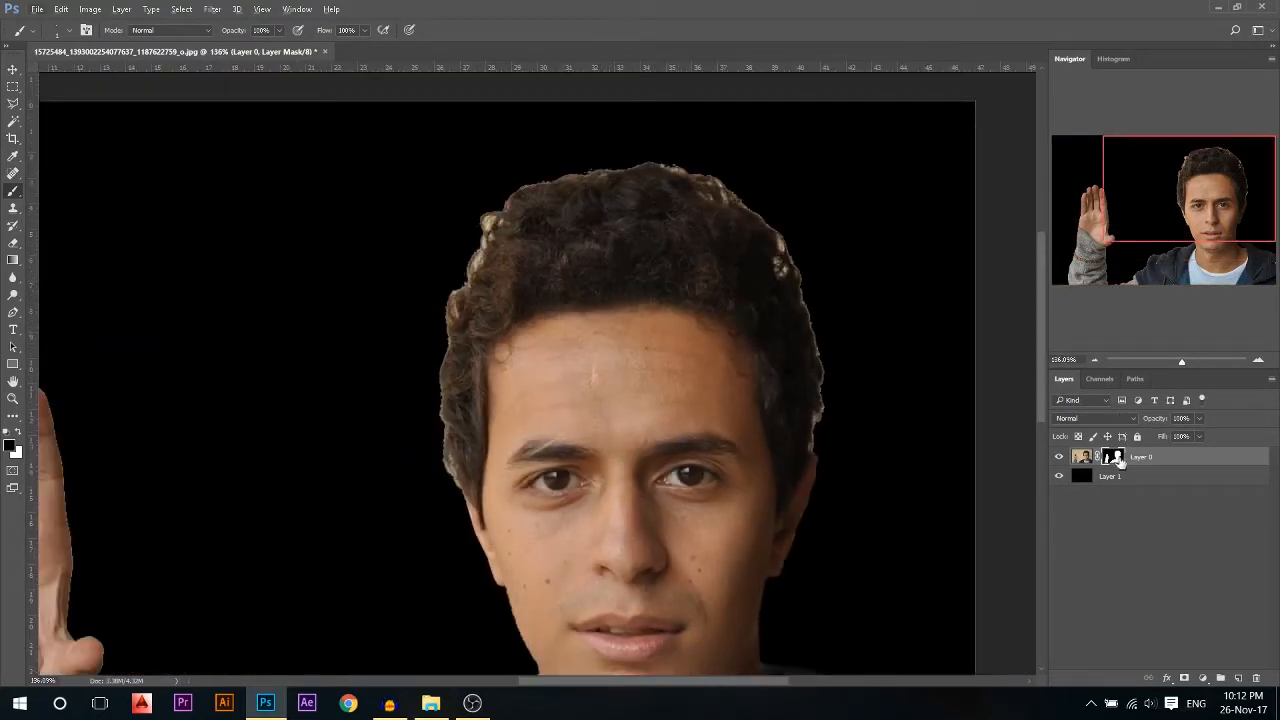
In Select and Mask with Smart Radius on, refine the left, top and right hair edges
right_click(1113, 457)
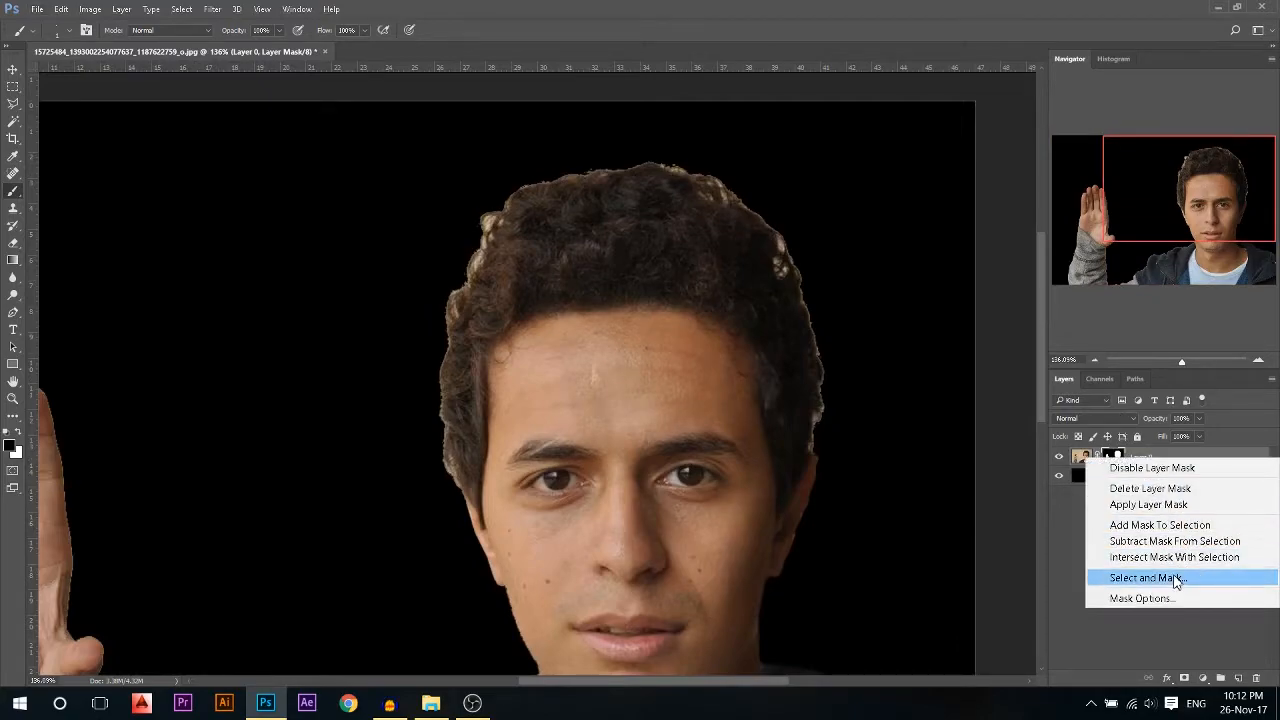
left_click(1146, 578)
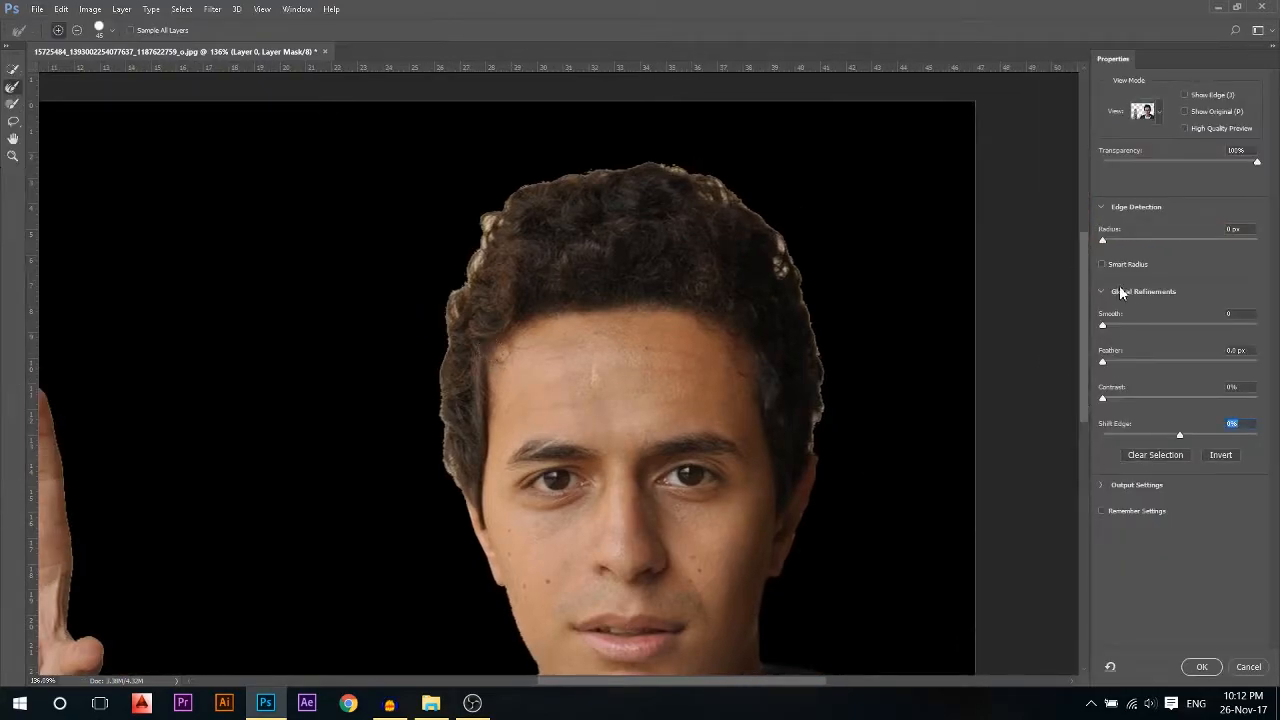
left_click(1102, 264)
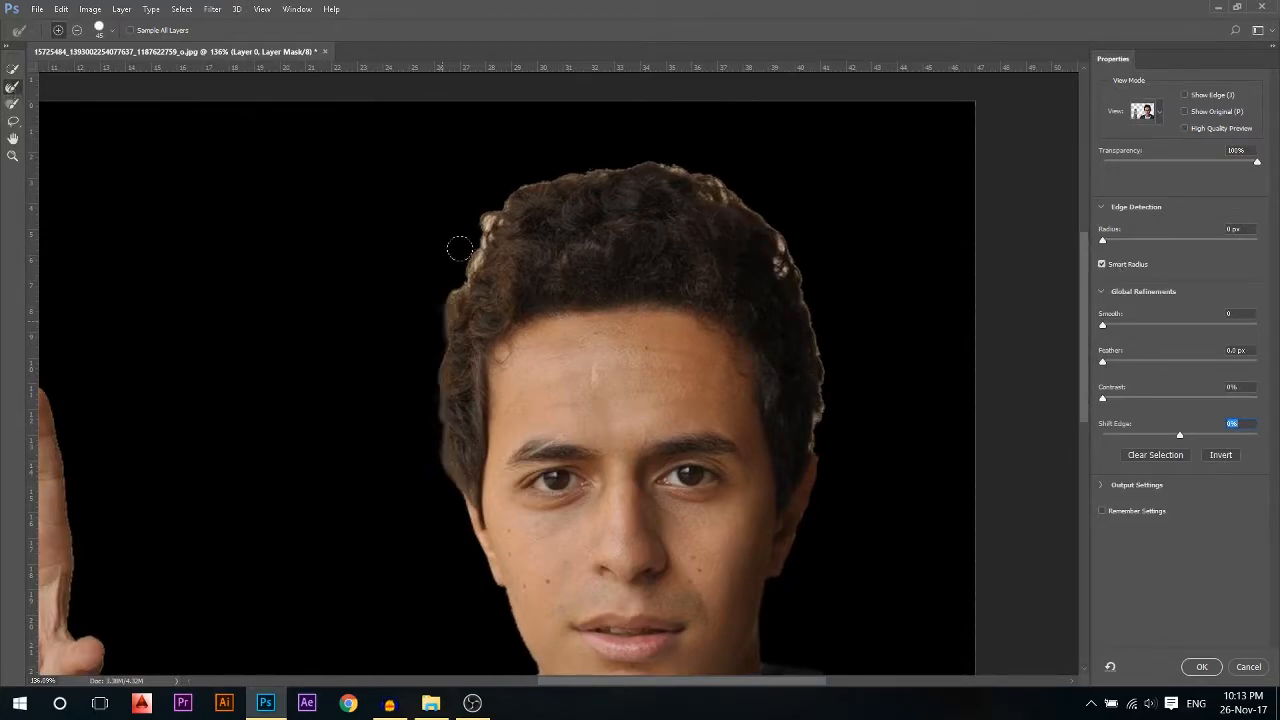
left_click_drag(460, 248, 730, 188)
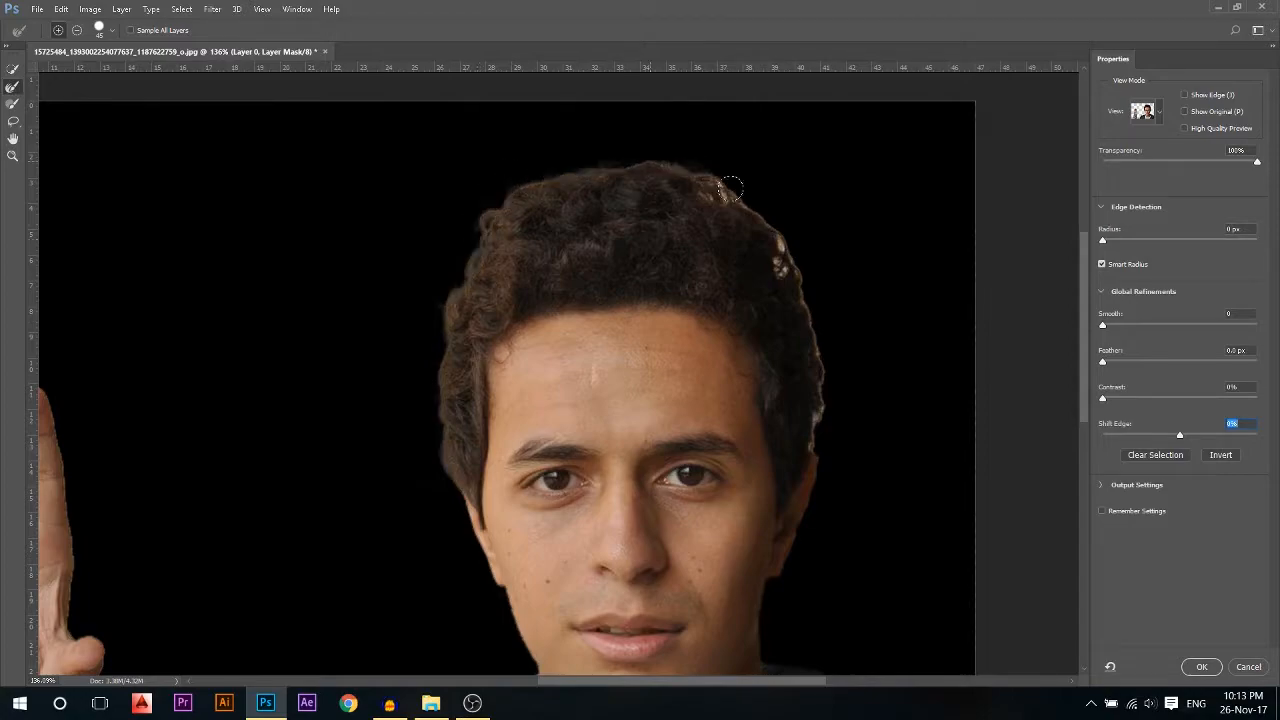
left_click_drag(730, 188, 817, 431)
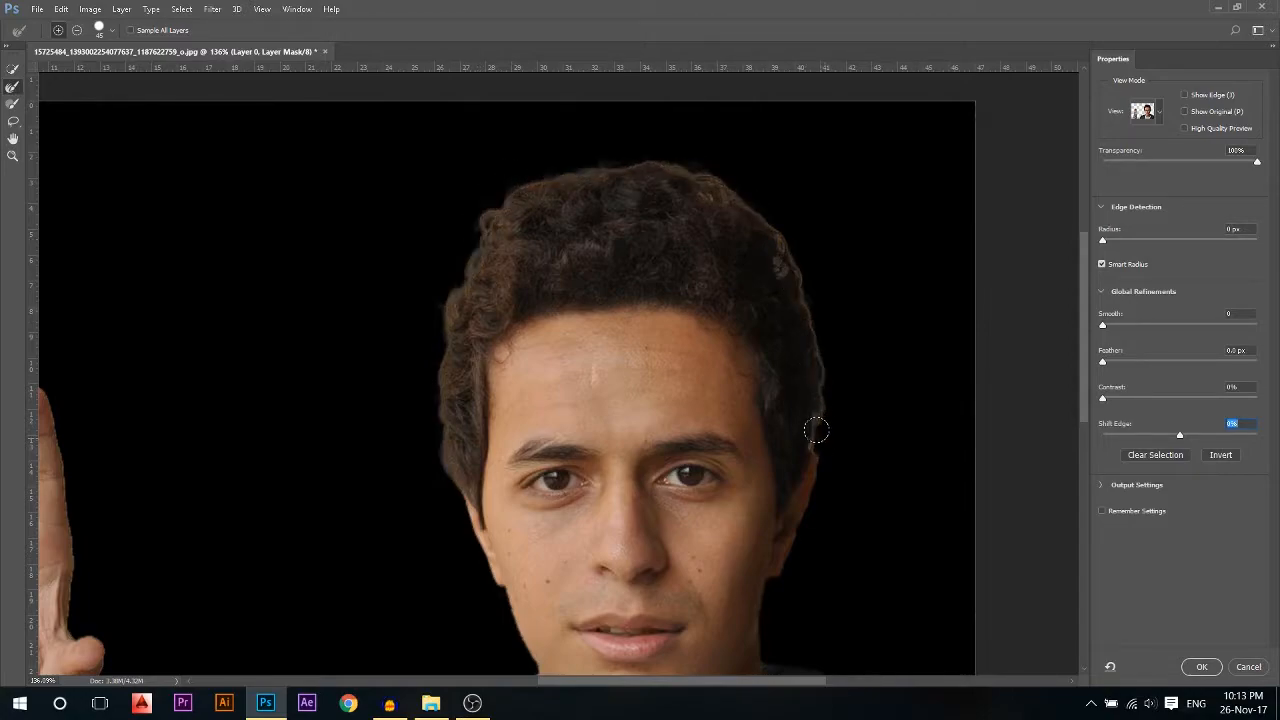
left_click(1200, 666)
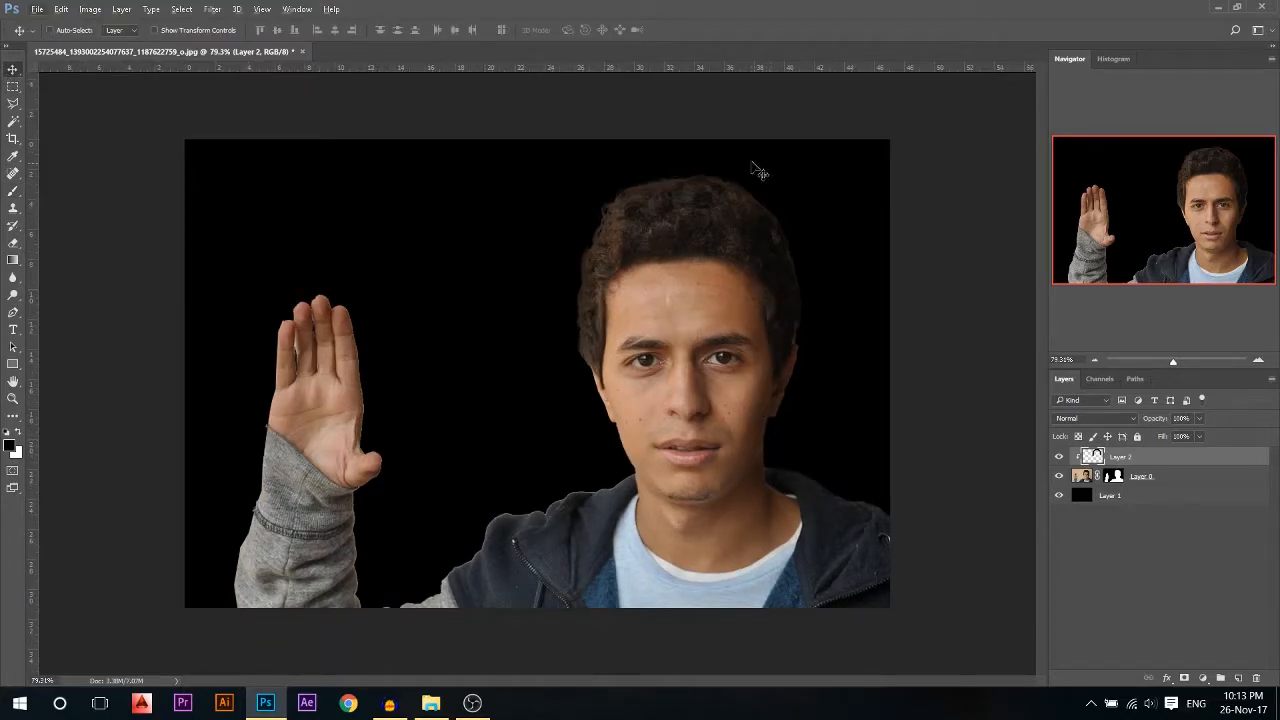
mouse_move(758, 575)
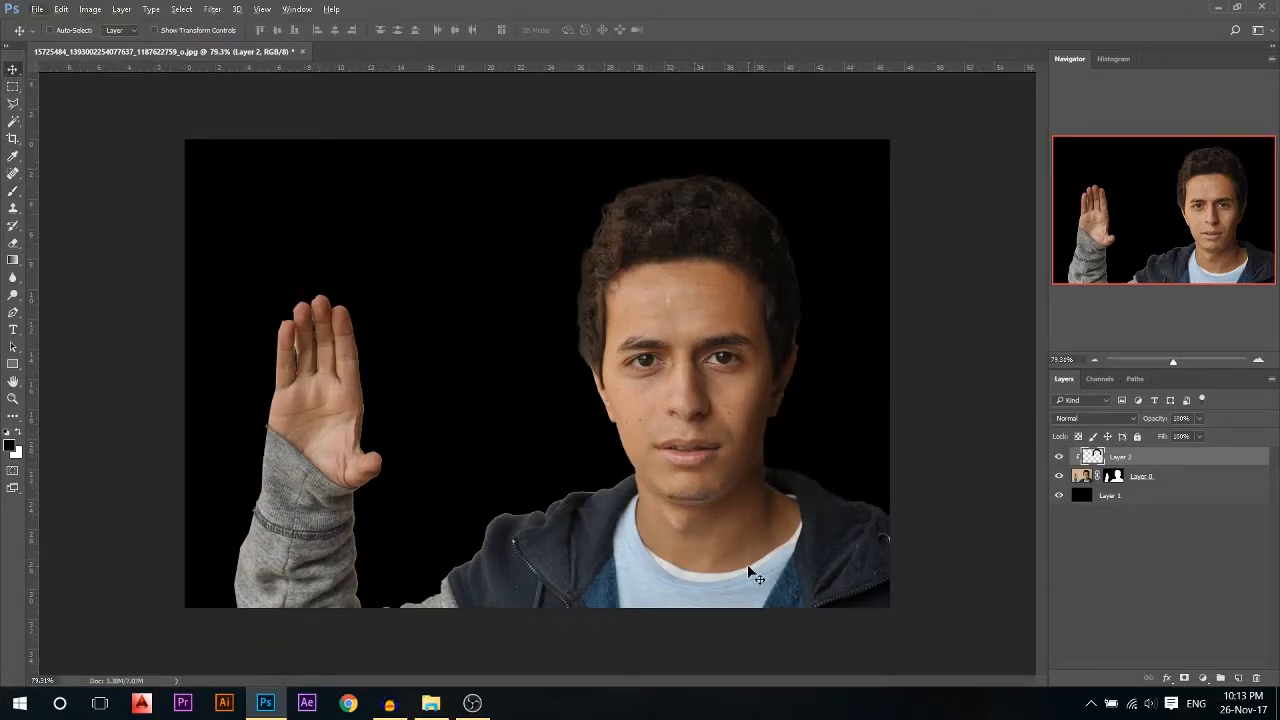
mouse_move(268, 448)
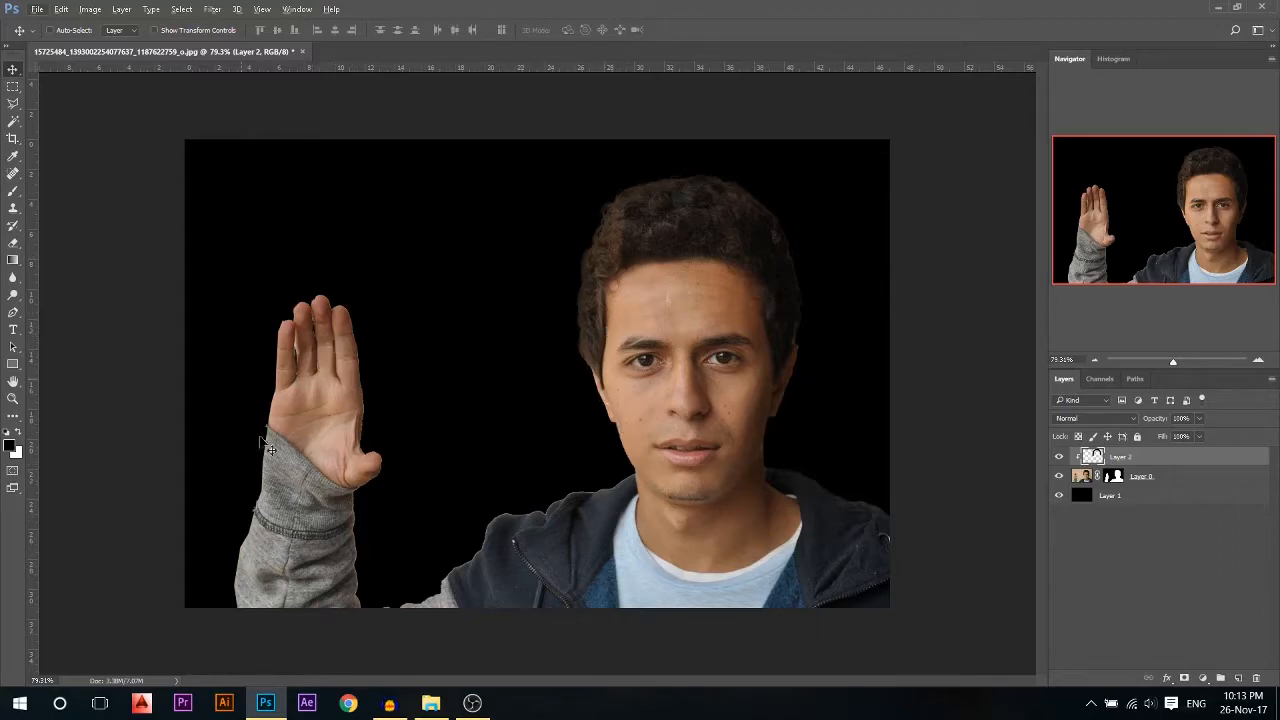
mouse_move(1200, 665)
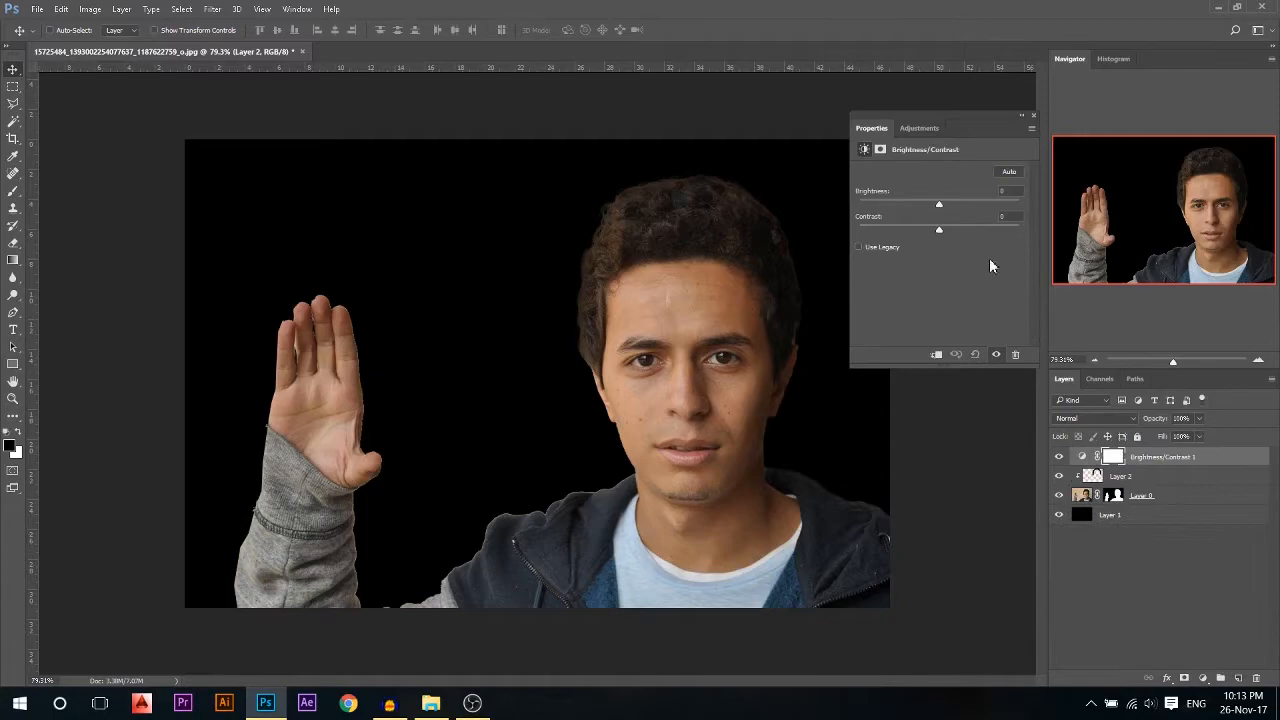
Lower the Brightness/Contrast brightness slider to darken the man
left_click_drag(938, 204, 880, 204)
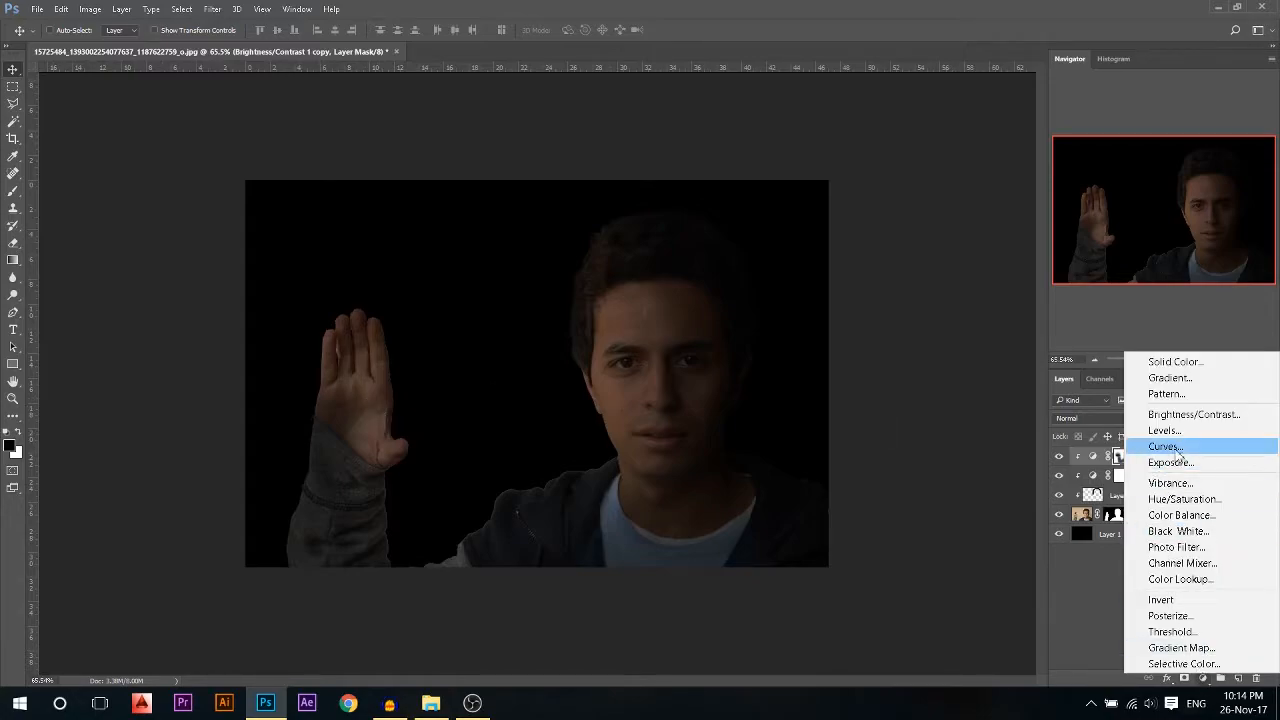
Add a Curves adjustment layer to darken and warm the portrait, then switch to the file browser
left_click(1163, 446)
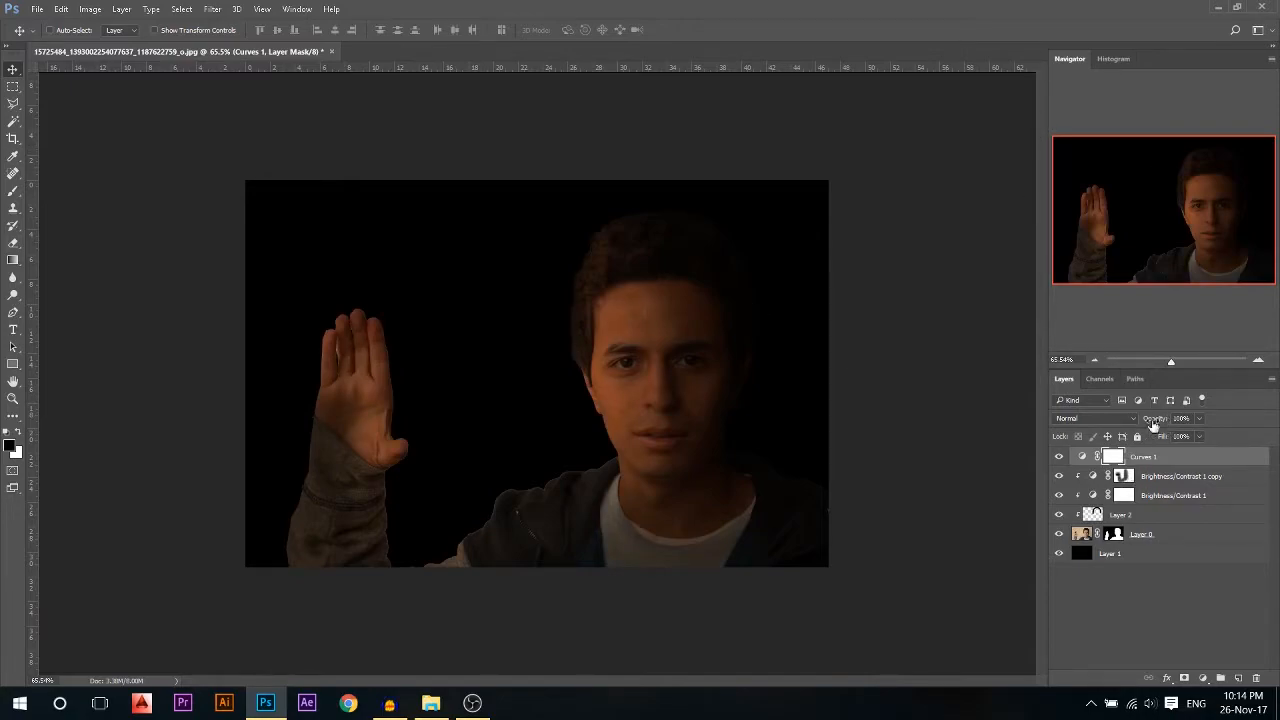
left_click(1180, 418)
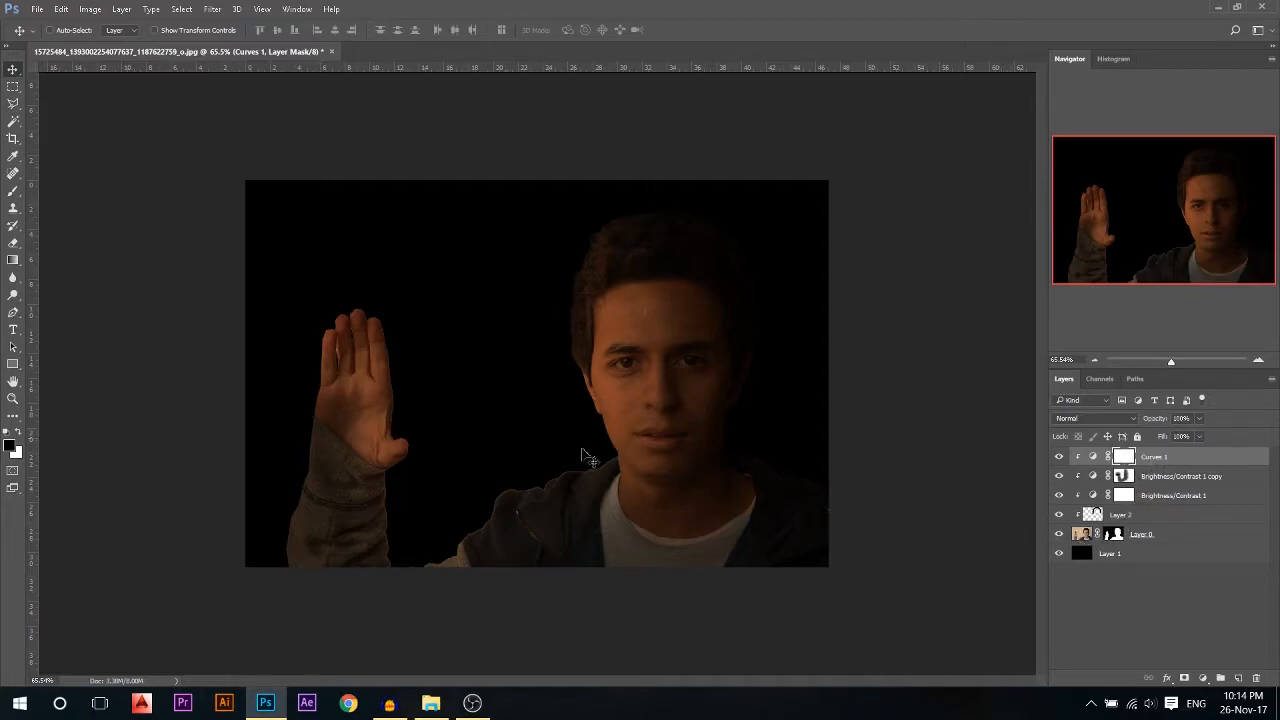
left_click(431, 703)
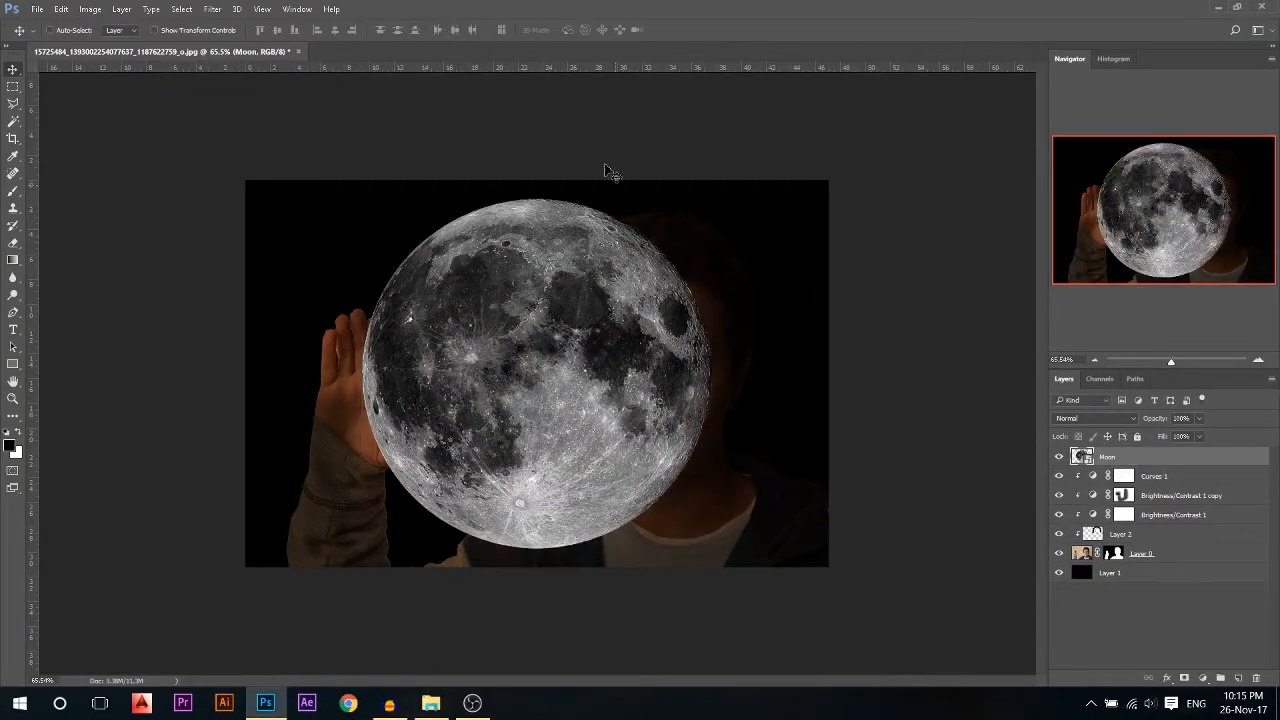
Rasterize the Moon layer, then shrink it and move it onto the man's raised hand
right_click(1107, 457)
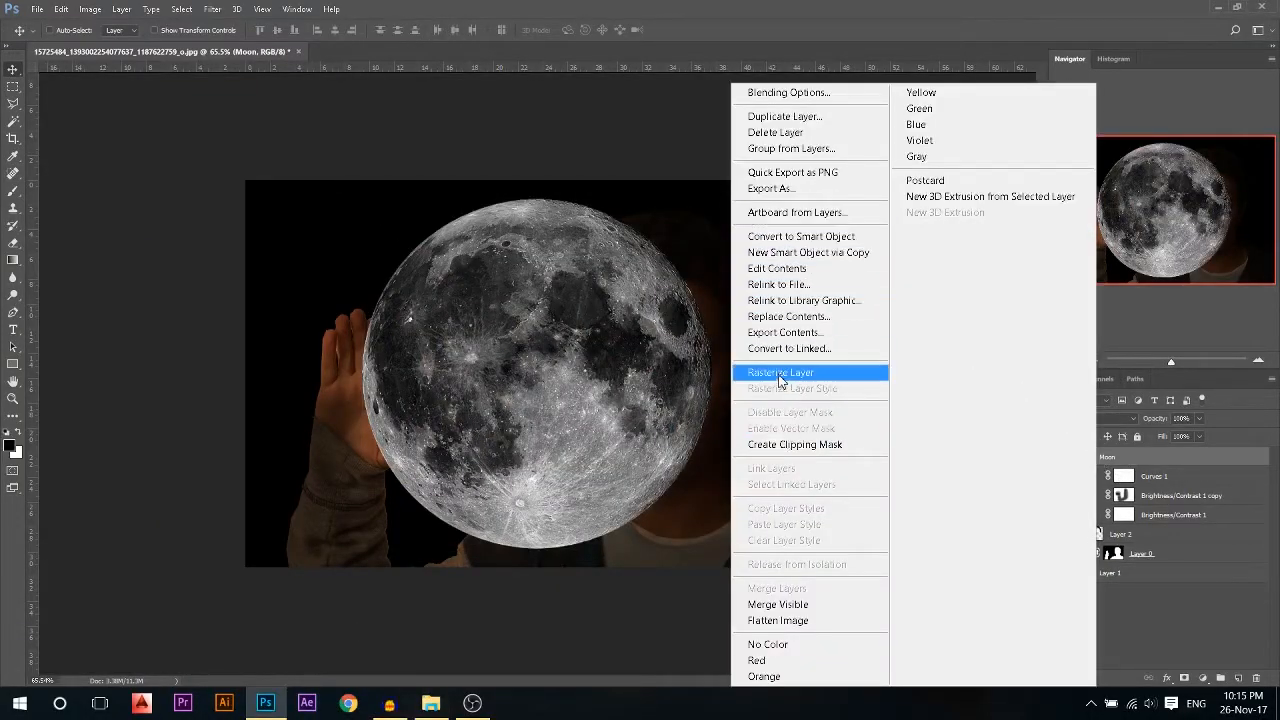
left_click(780, 372)
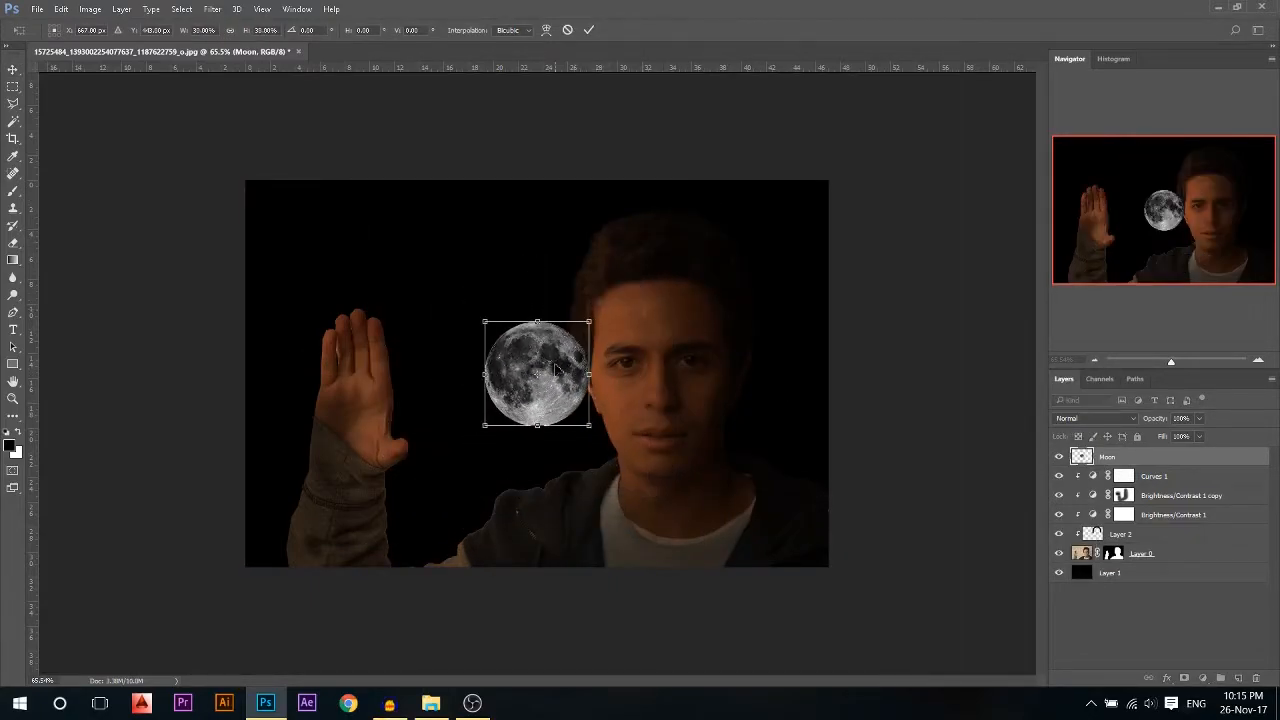
left_click_drag(537, 373, 362, 387)
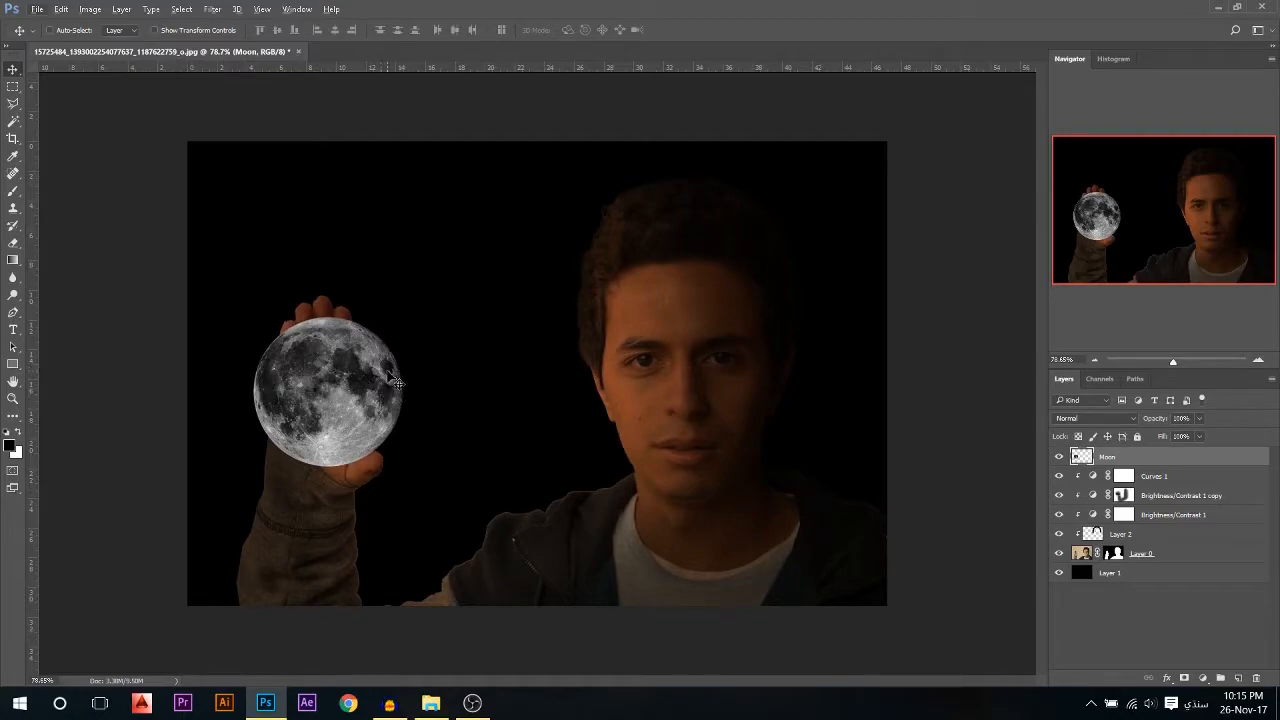
mouse_move(78, 270)
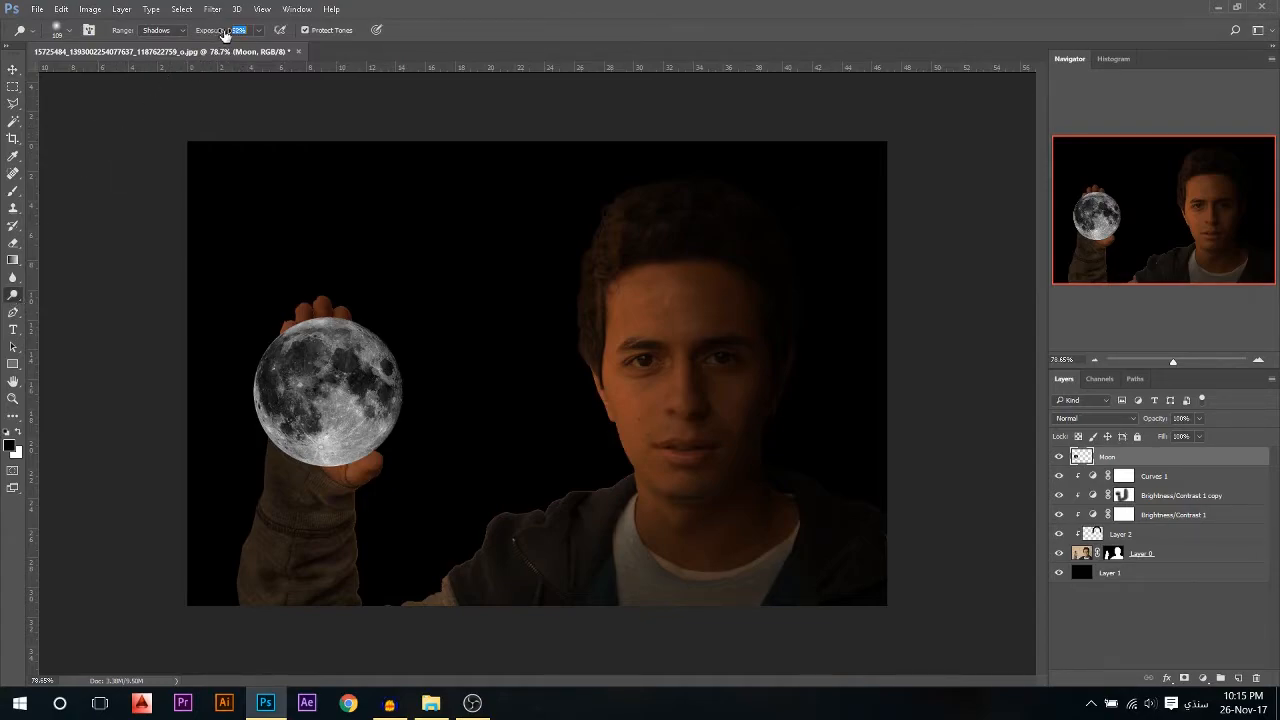
Dodge the moon at 52% exposure, then brighten its highlights with Range set to Highlights
left_click(315, 445)
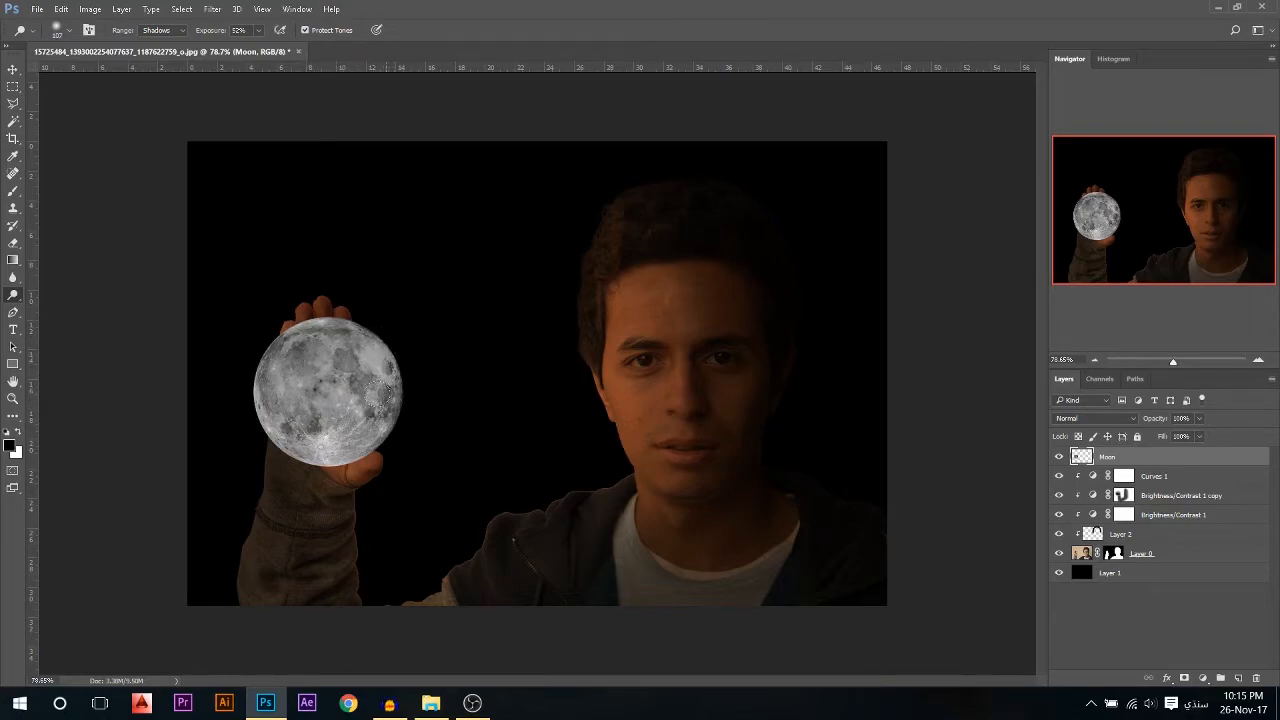
left_click(160, 29)
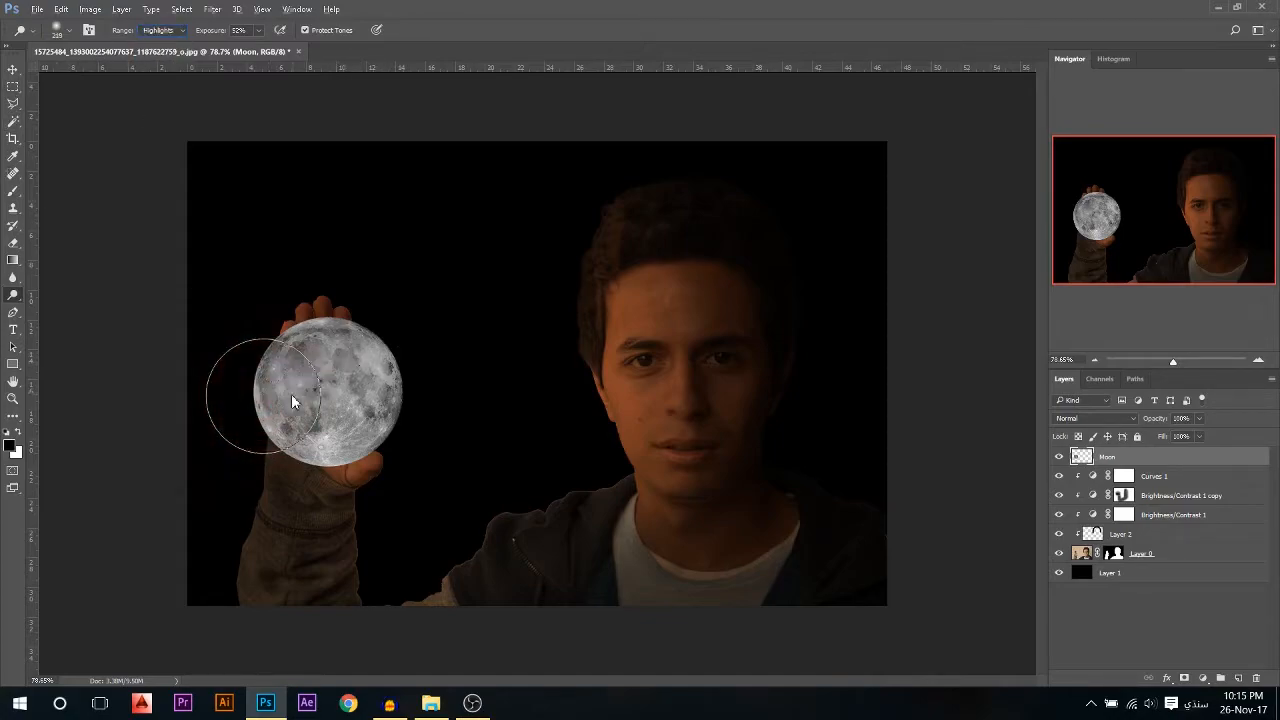
left_click(290, 400)
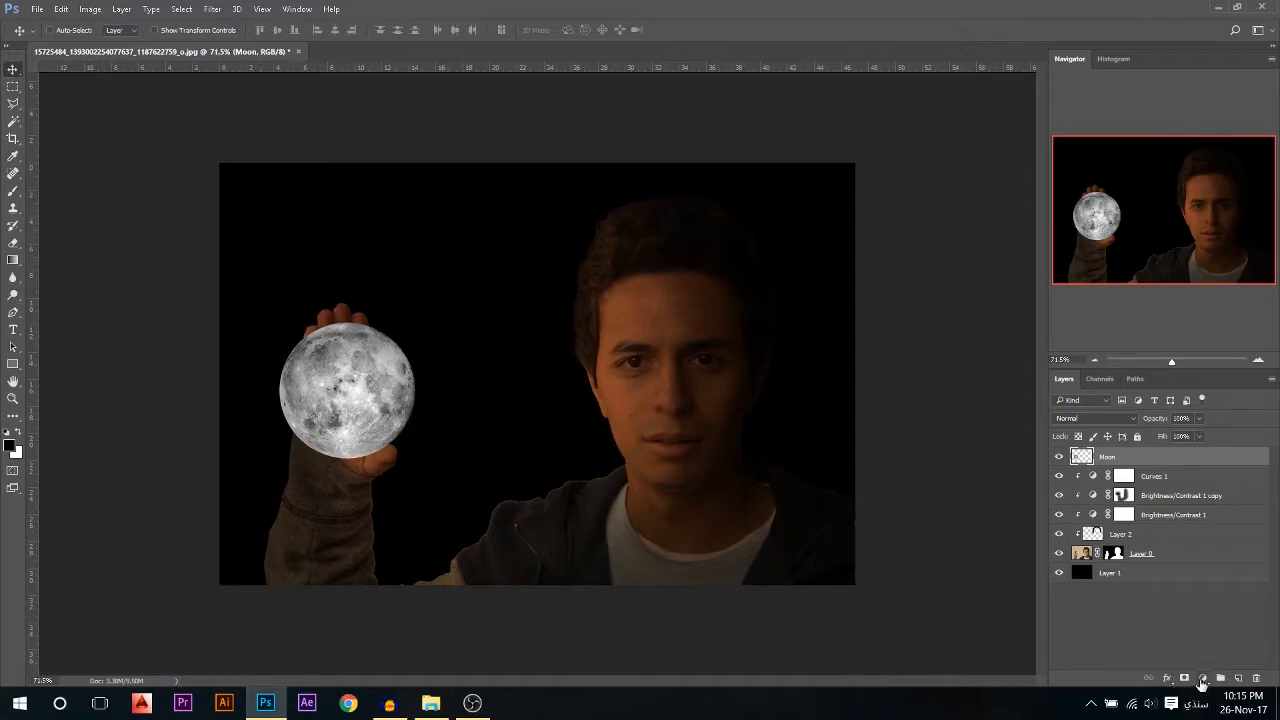
mouse_move(1203, 680)
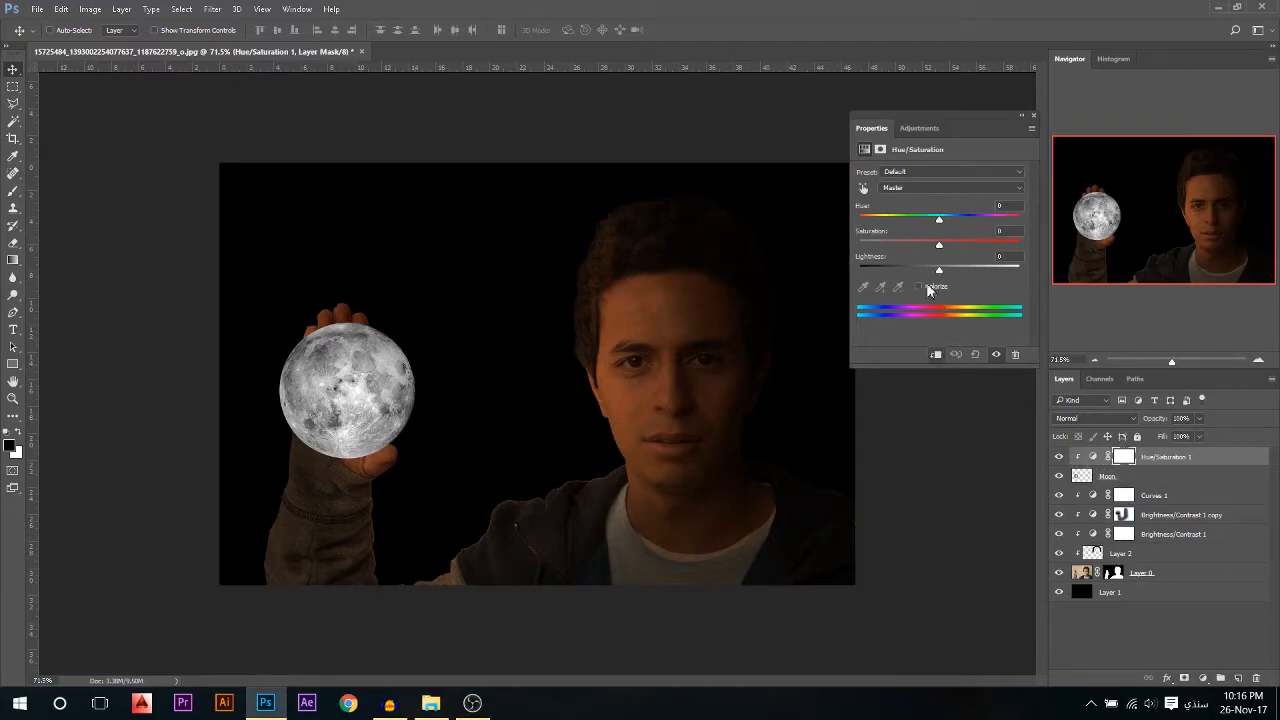
Colorize the moon's clipped Hue/Saturation adjustment with Hue 21 and Saturation 86
left_click(918, 286)
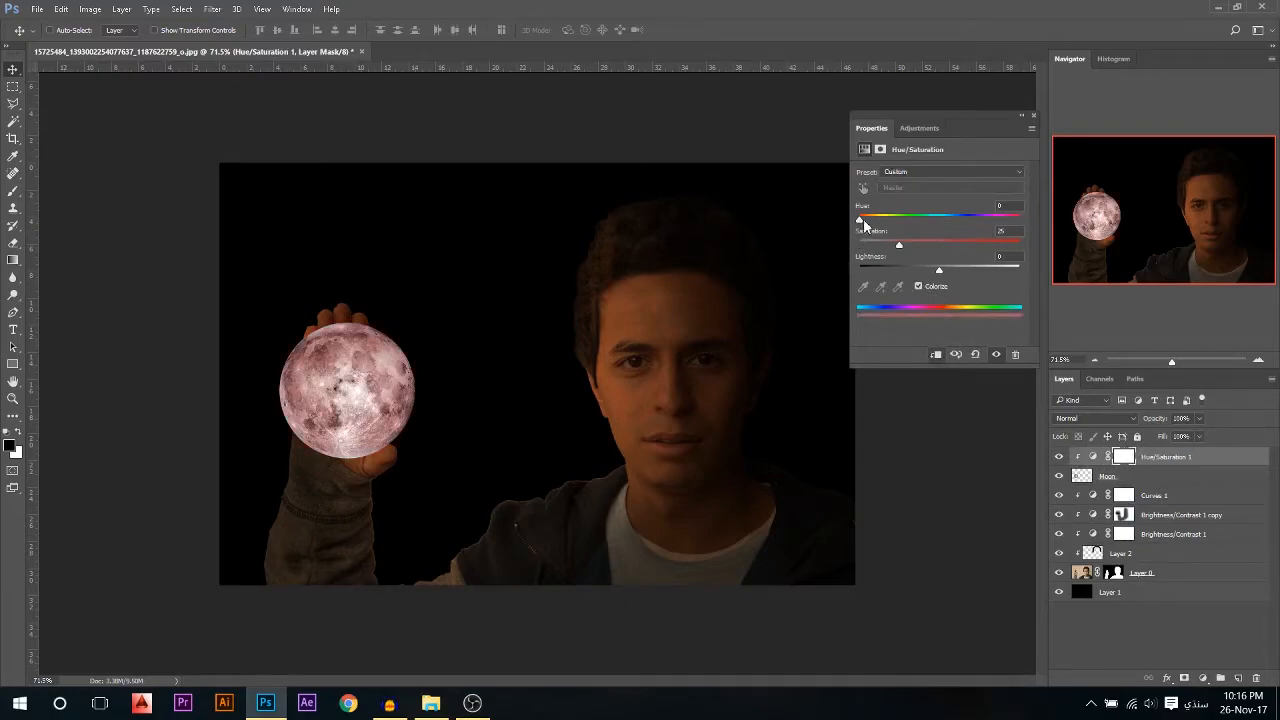
left_click_drag(858, 217, 873, 217)
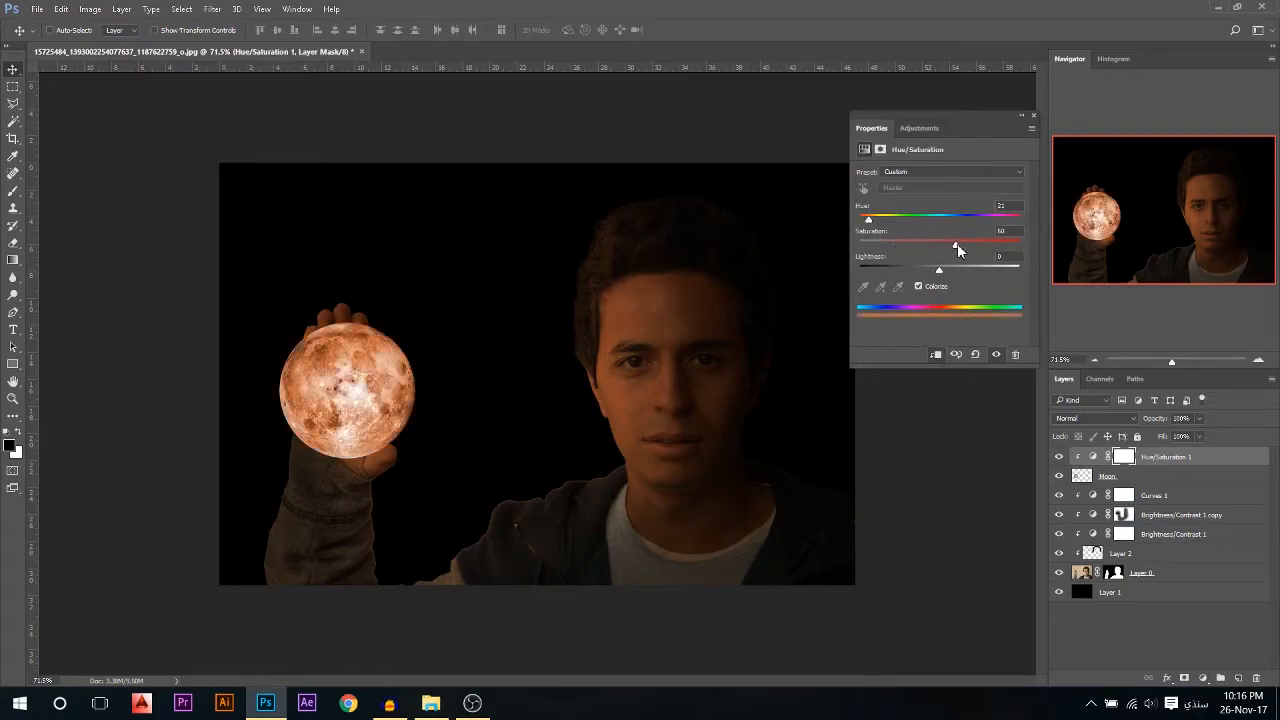
left_click_drag(955, 243, 997, 248)
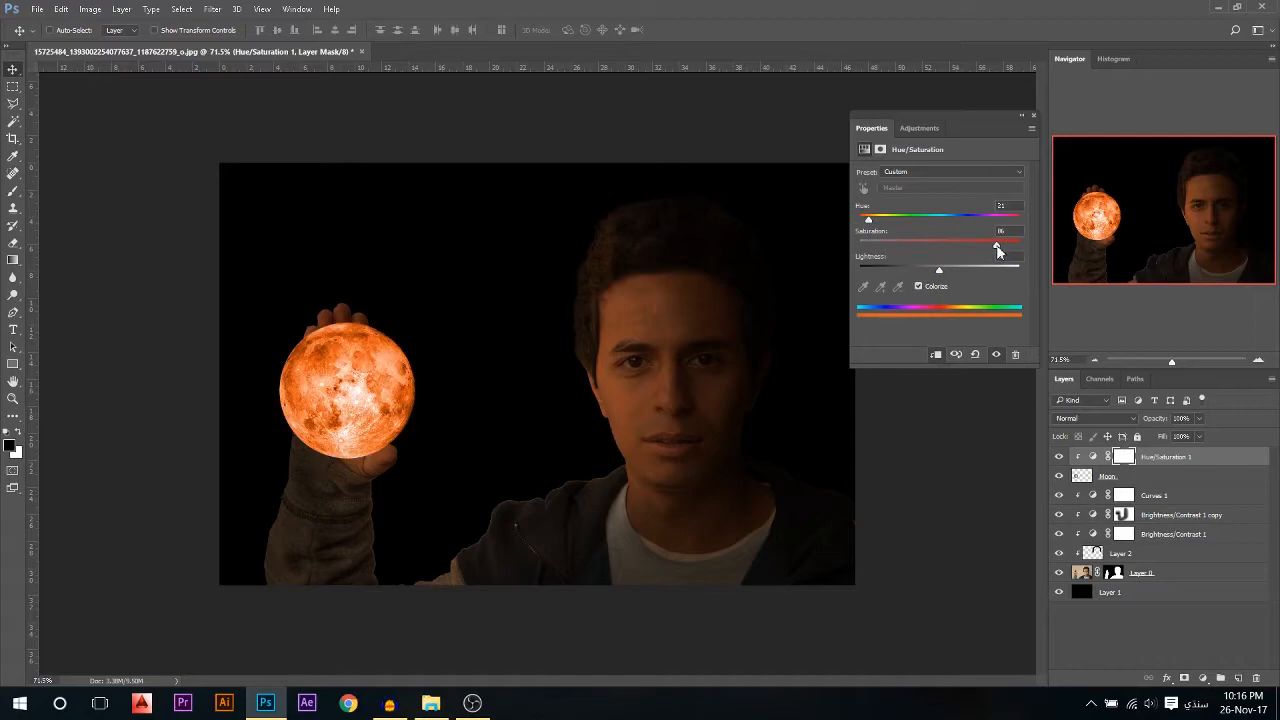
left_click_drag(997, 248, 965, 248)
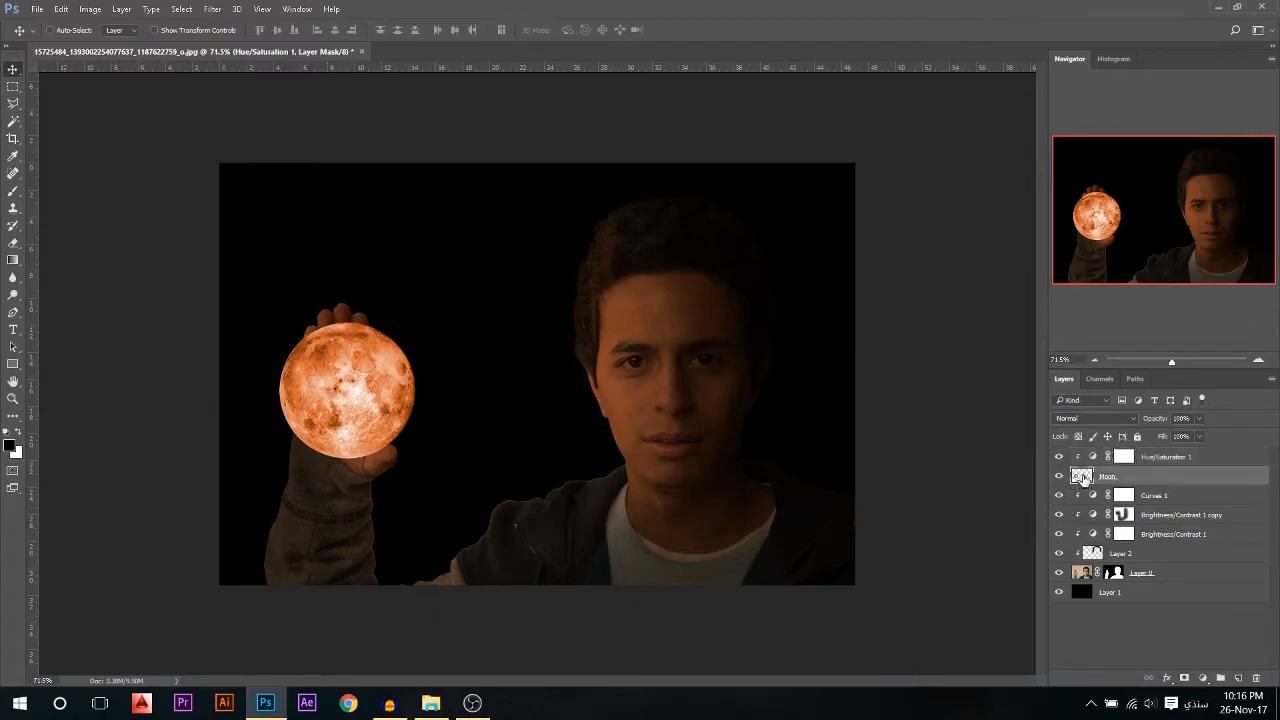
Add a pale-yellow Inner Glow to the Moon layer, copying its hex code and adjusting opacity
double_click(1082, 476)
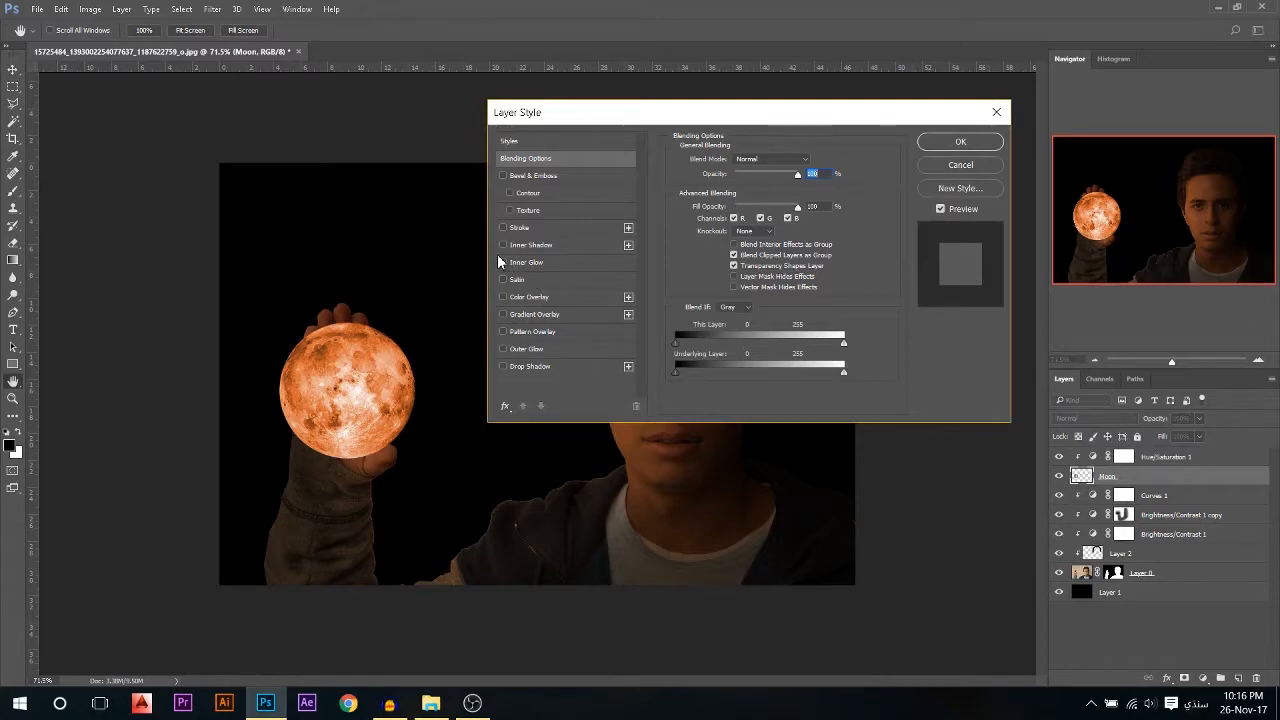
left_click(503, 262)
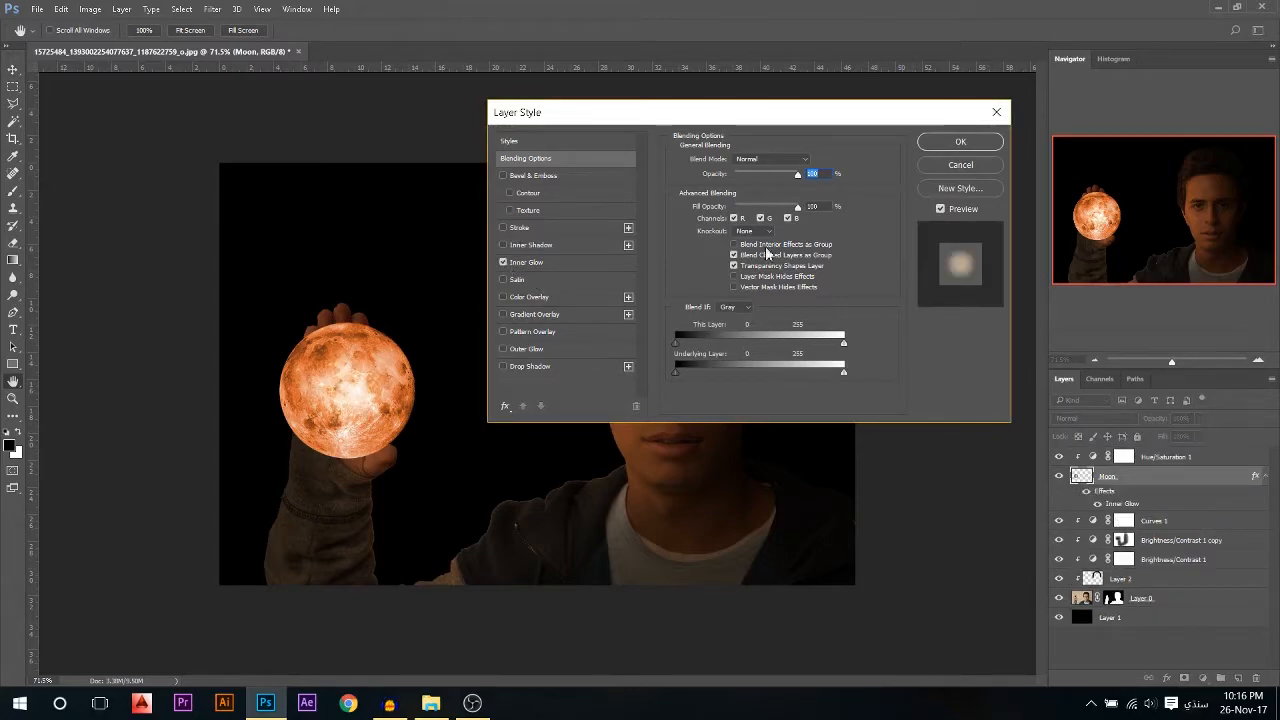
left_click(527, 261)
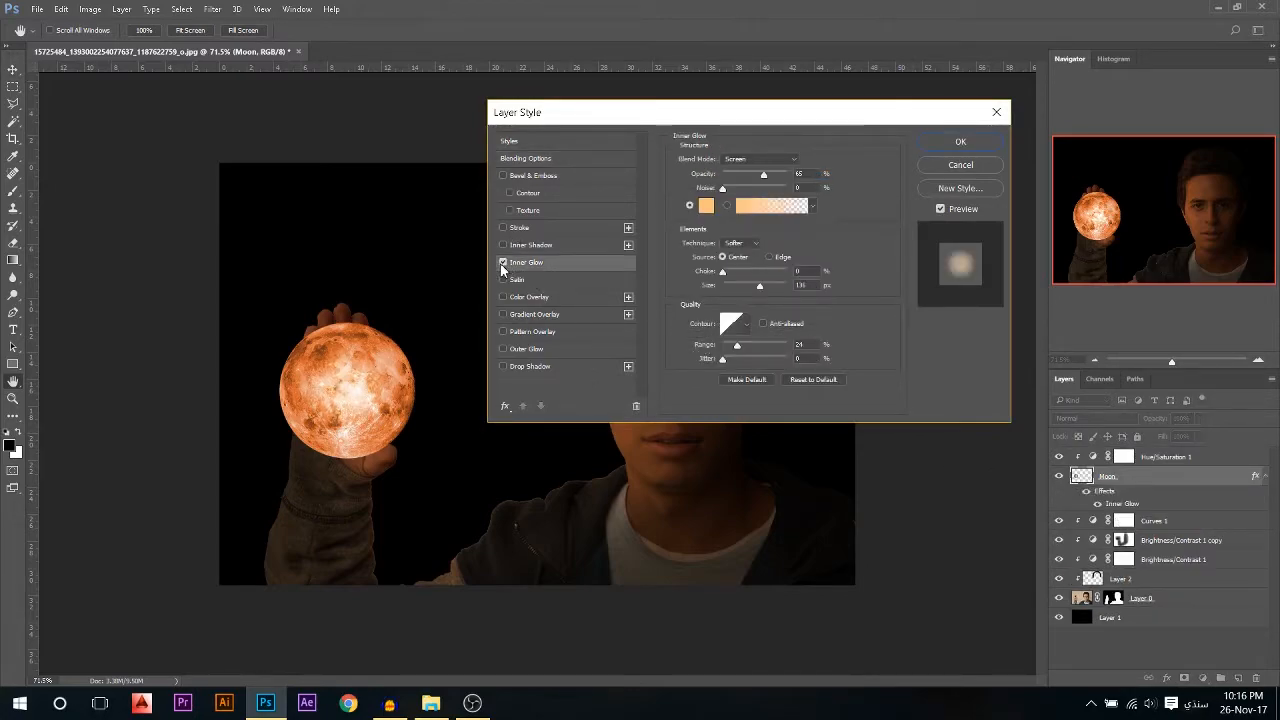
left_click(706, 205)
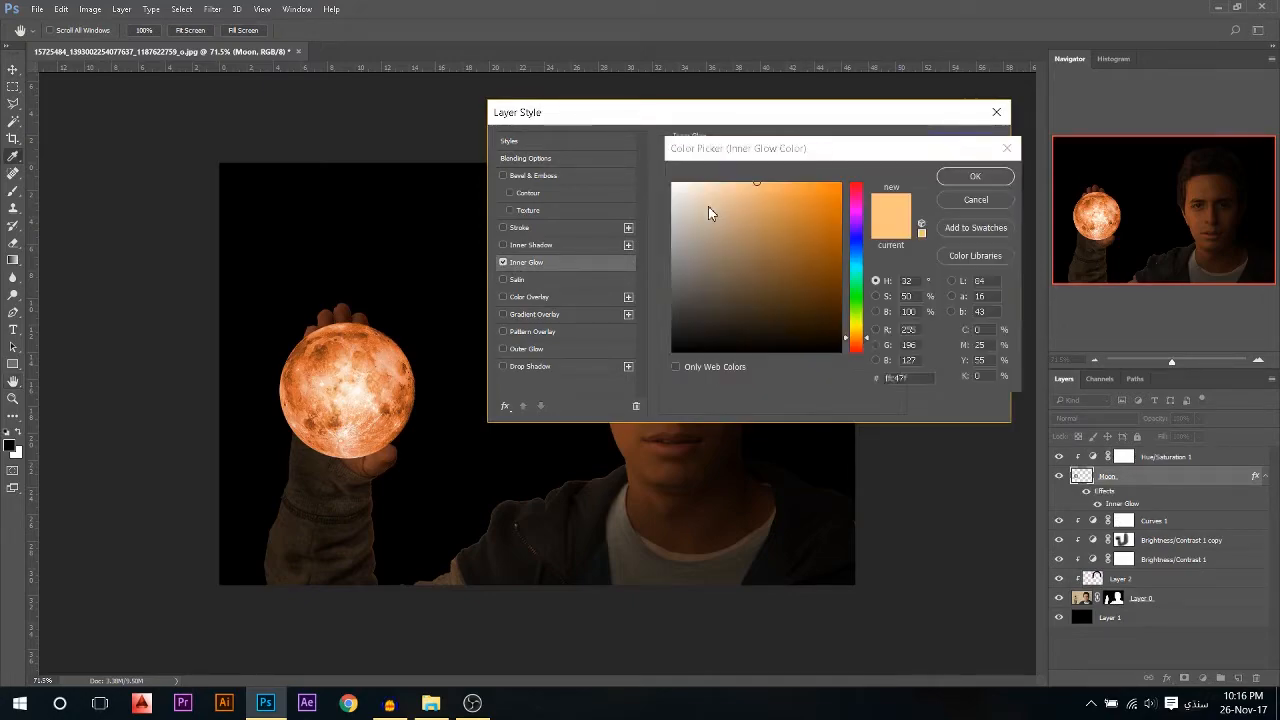
left_click(784, 238)
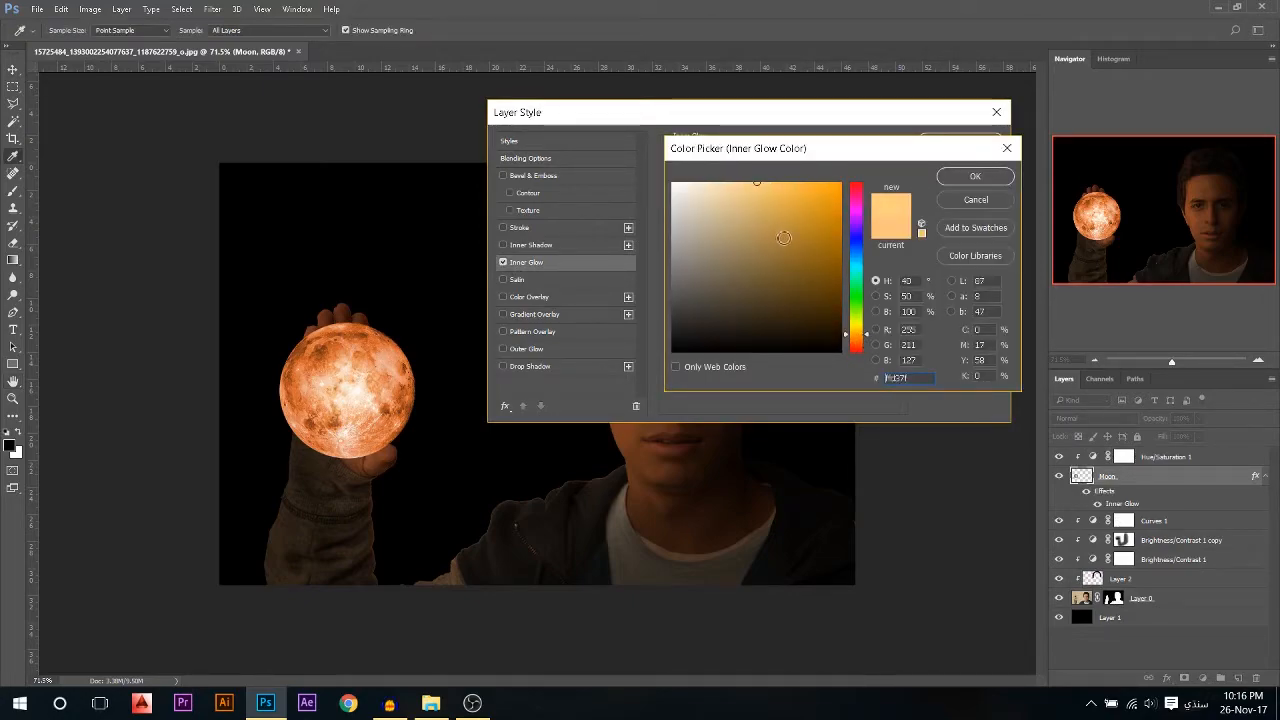
left_click(855, 335)
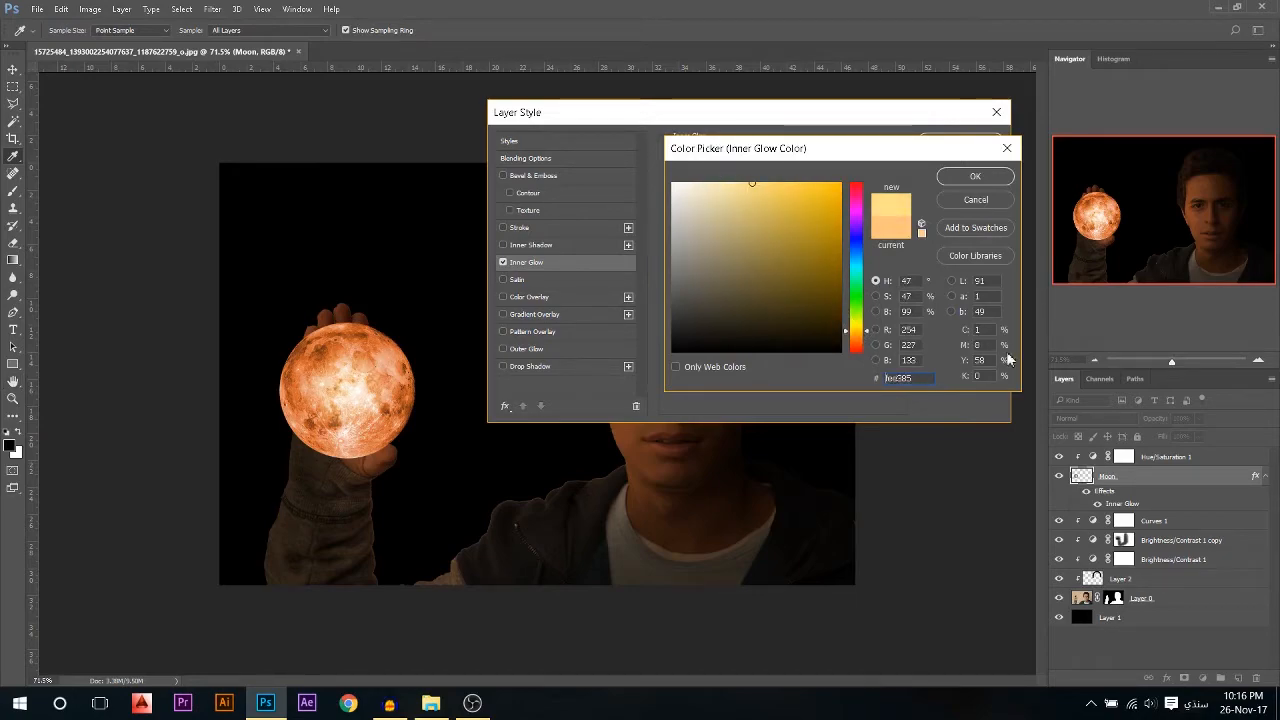
right_click(898, 377)
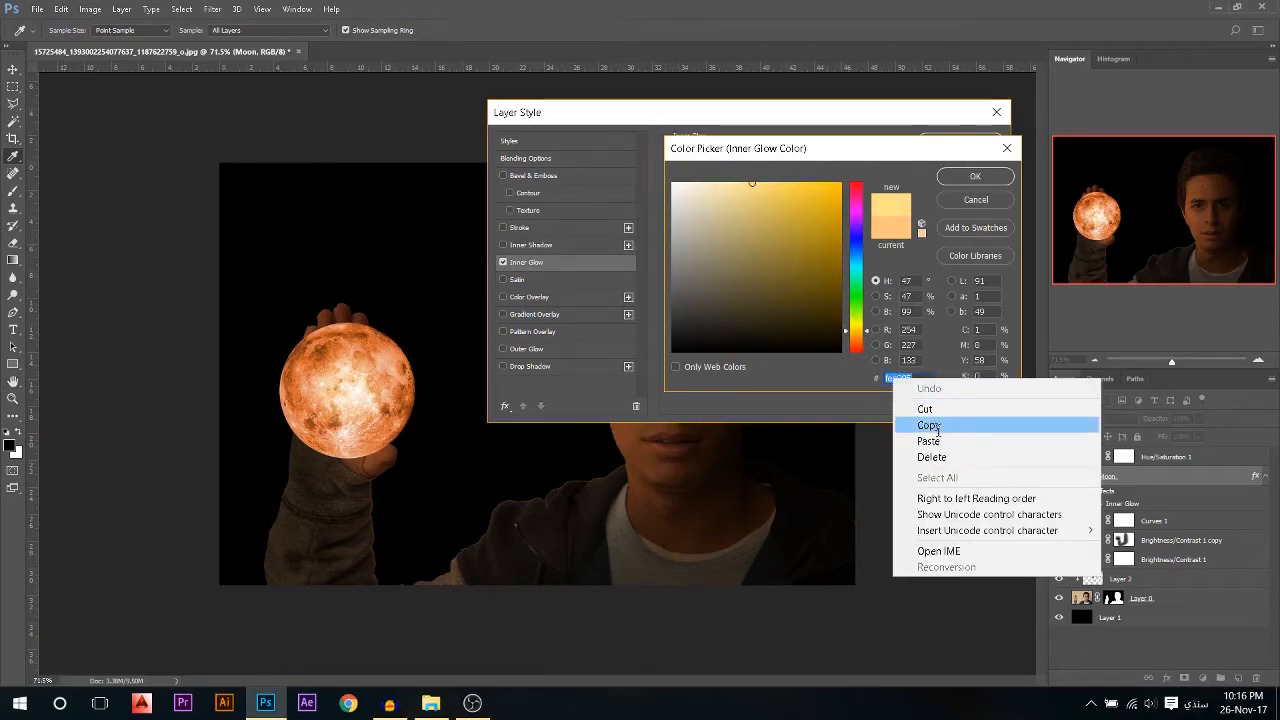
left_click(975, 176)
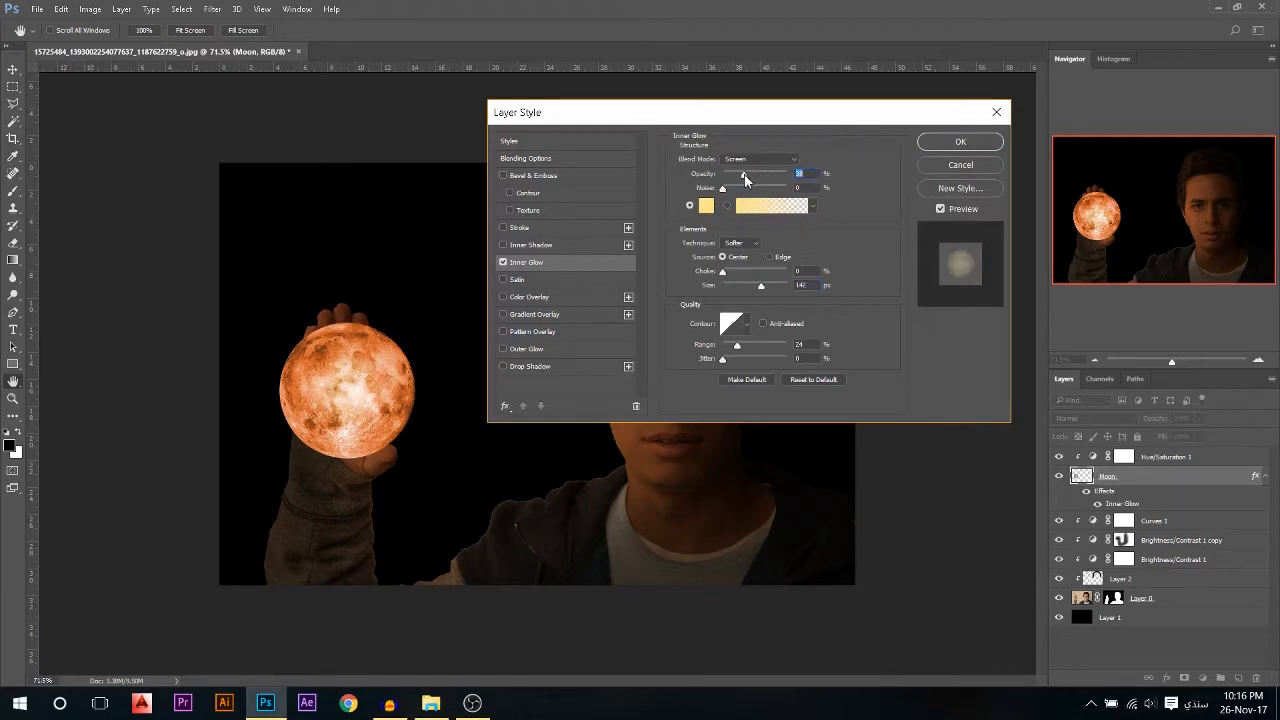
left_click_drag(737, 176, 773, 176)
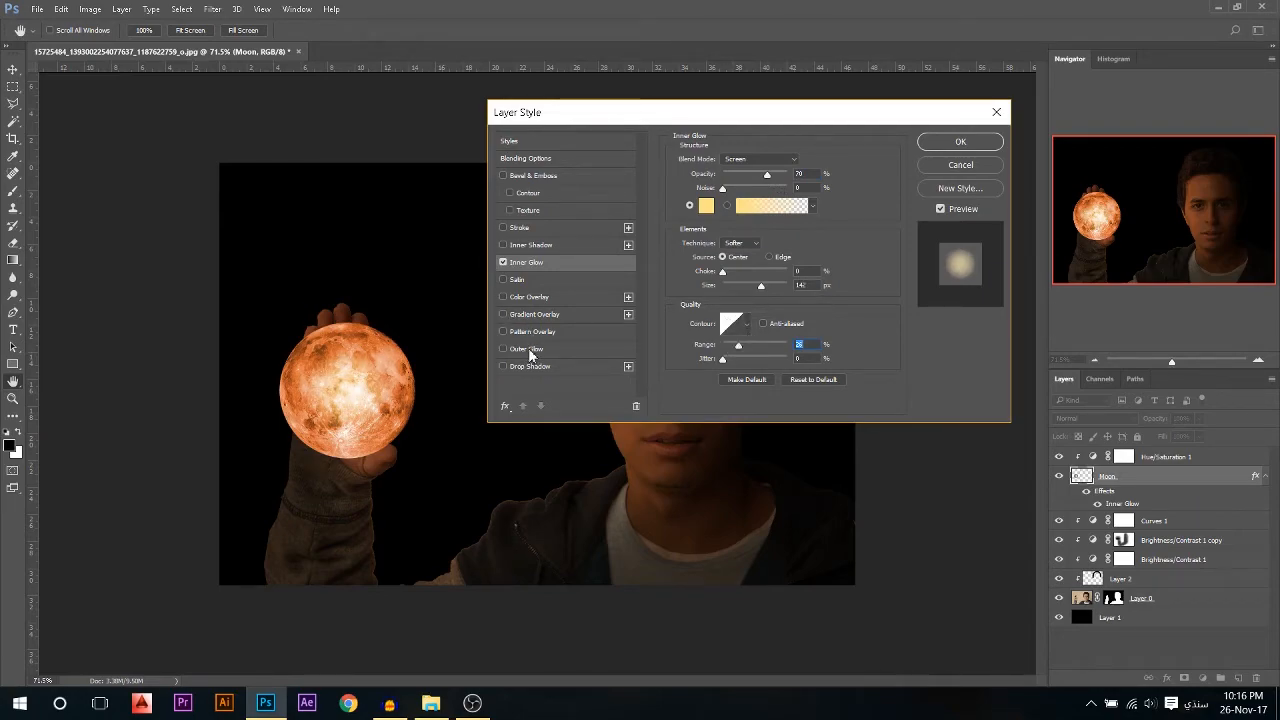
Enable Outer Glow with the copied colour, enlarge its size to about 250, and click OK
left_click(503, 349)
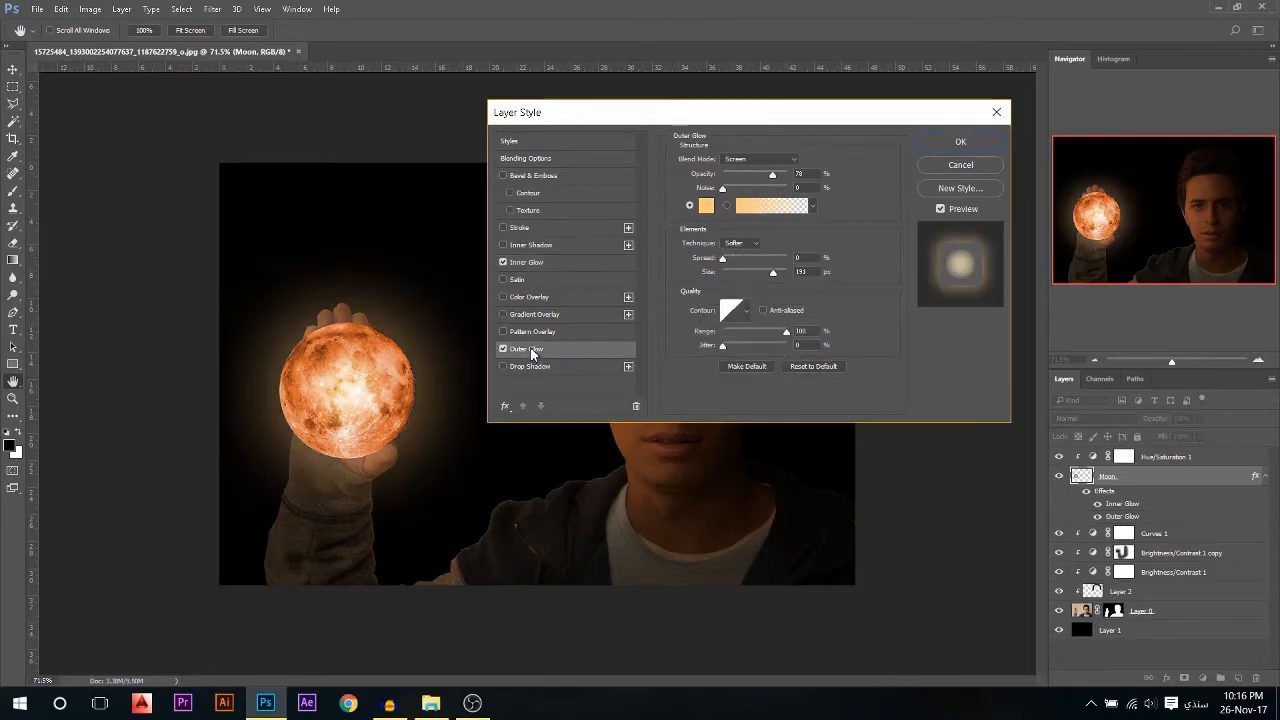
left_click(706, 205)
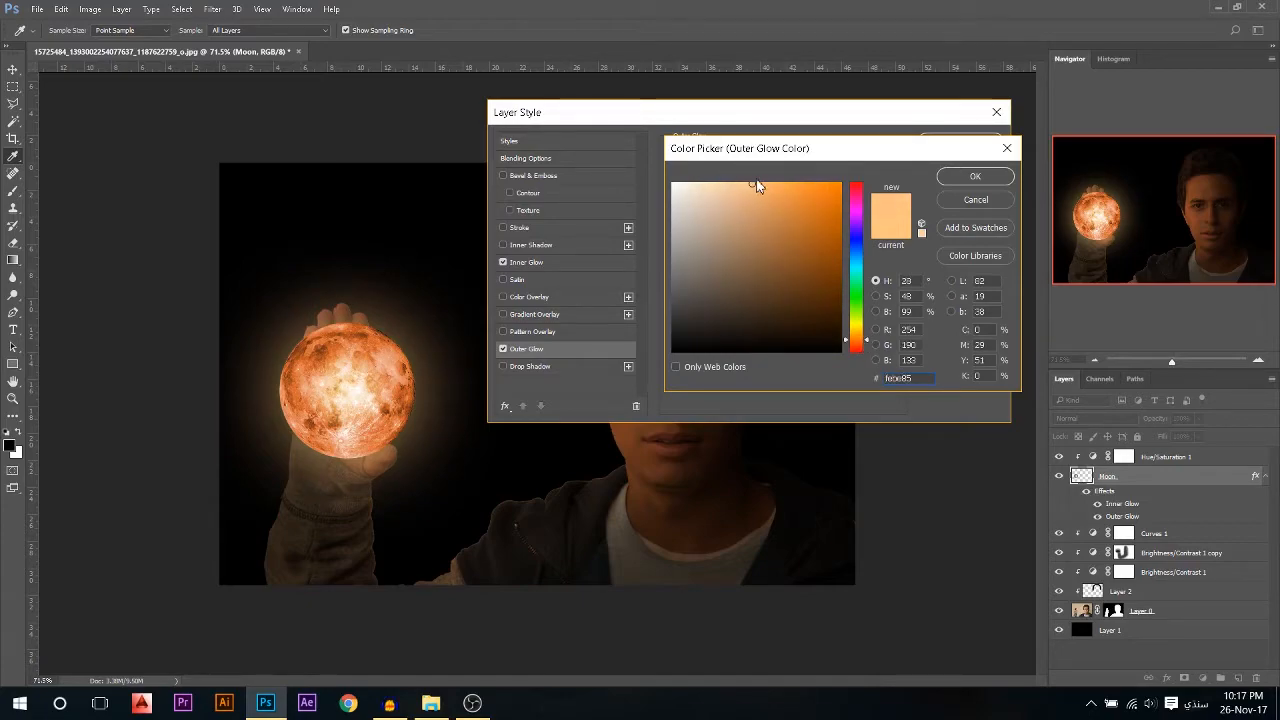
left_click(974, 176)
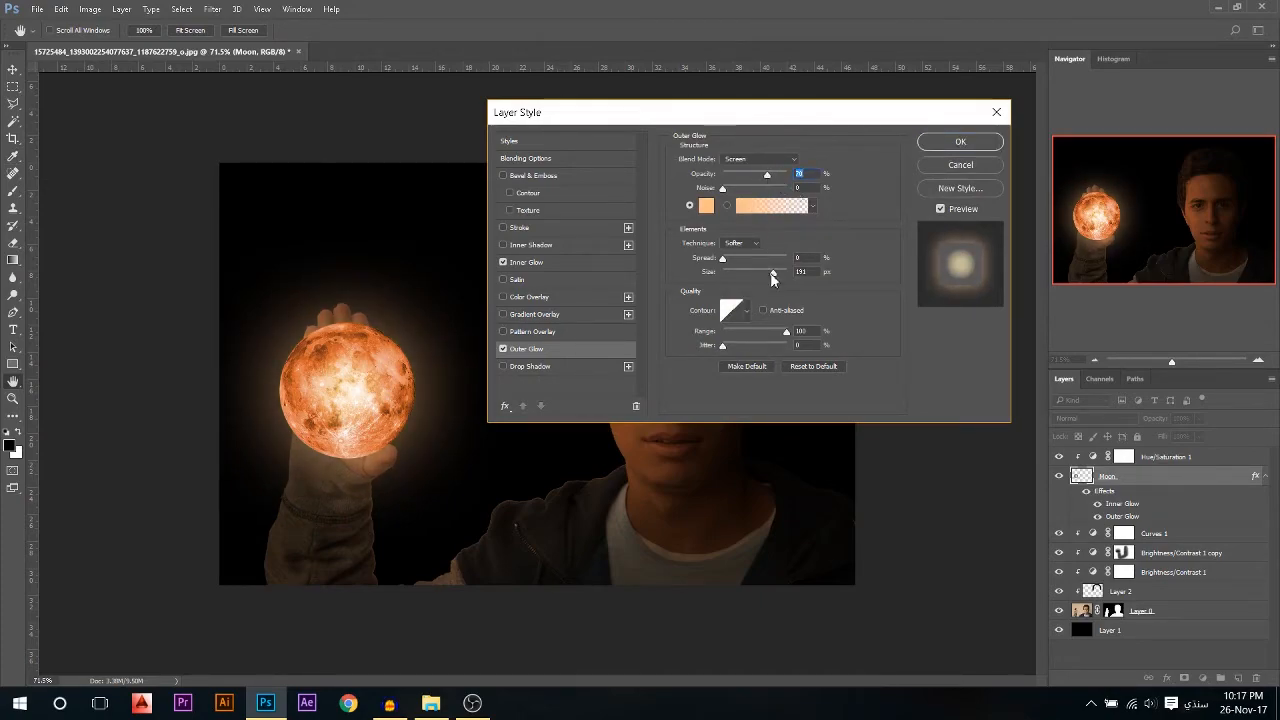
left_click_drag(772, 272, 805, 272)
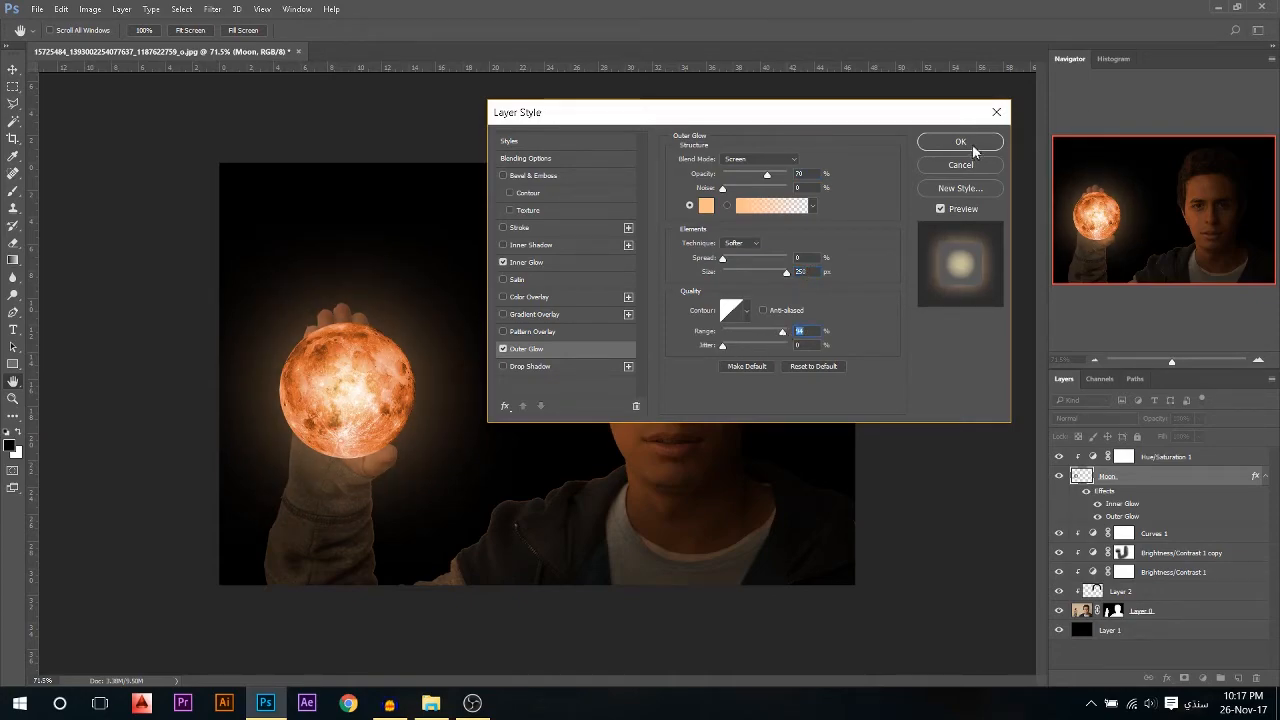
left_click(959, 141)
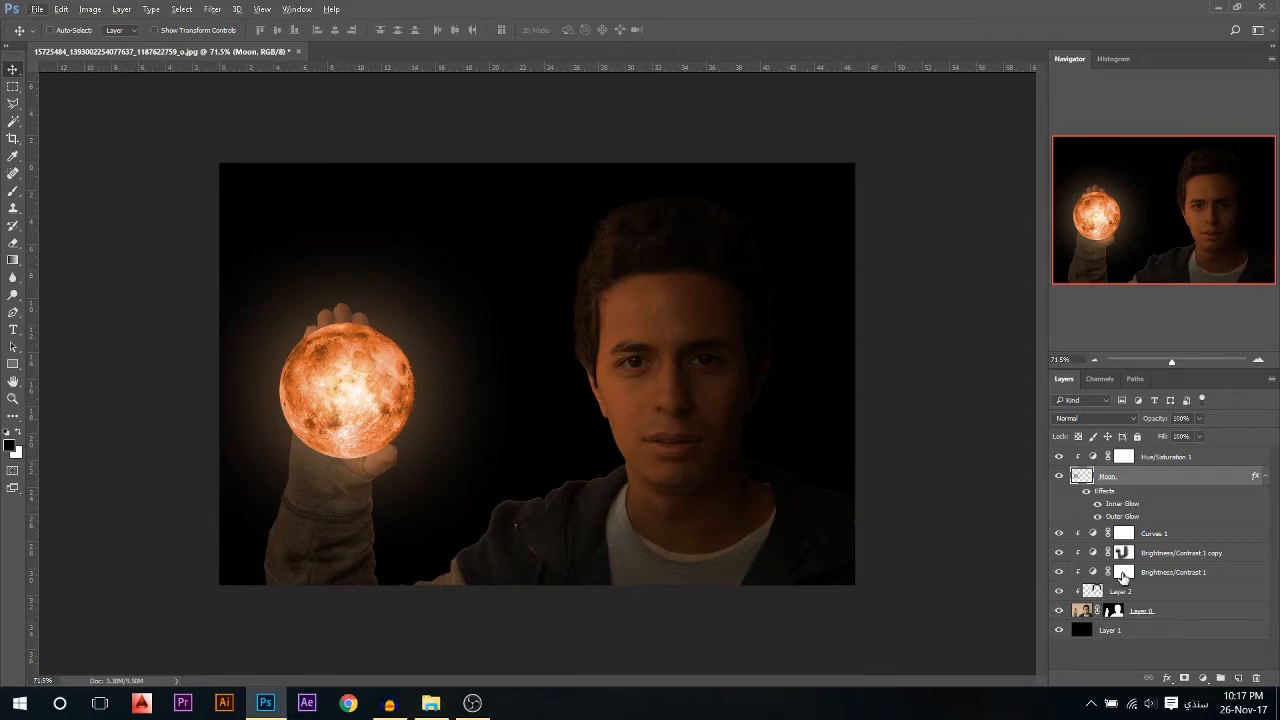
Add a mask to the Moon layer and paint it black around the fingers
left_click(1124, 571)
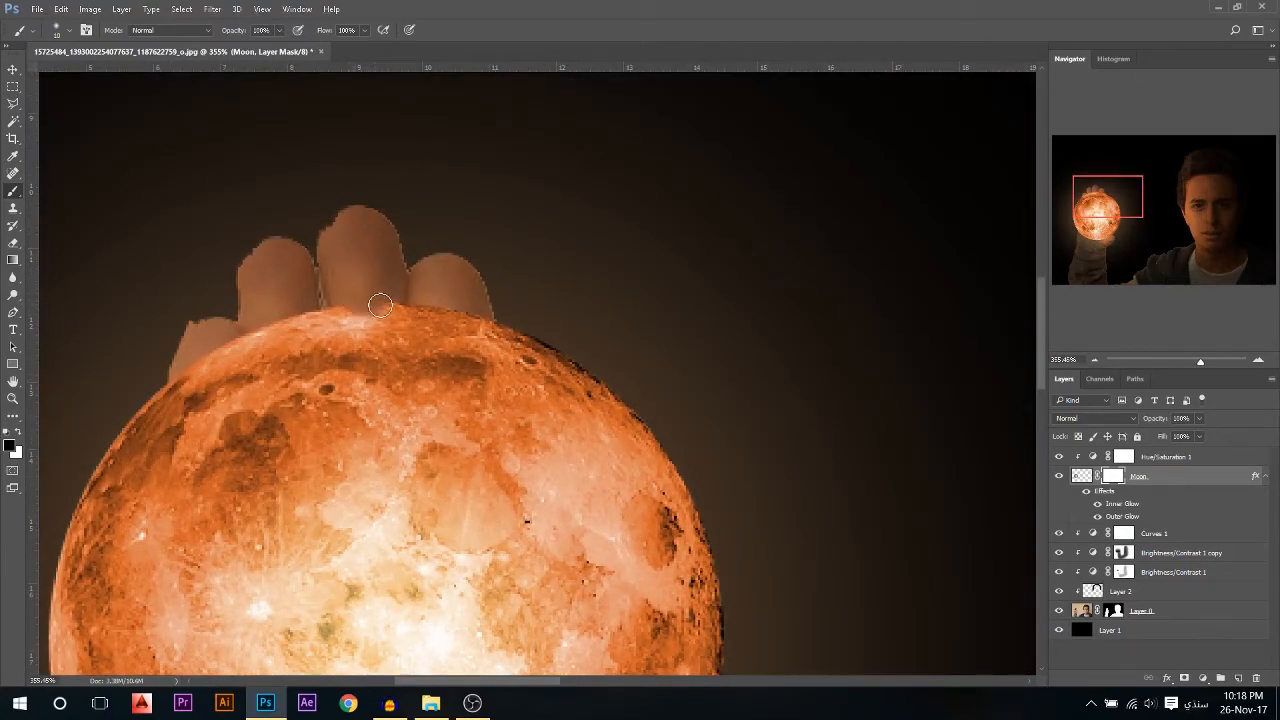
mouse_move(363, 304)
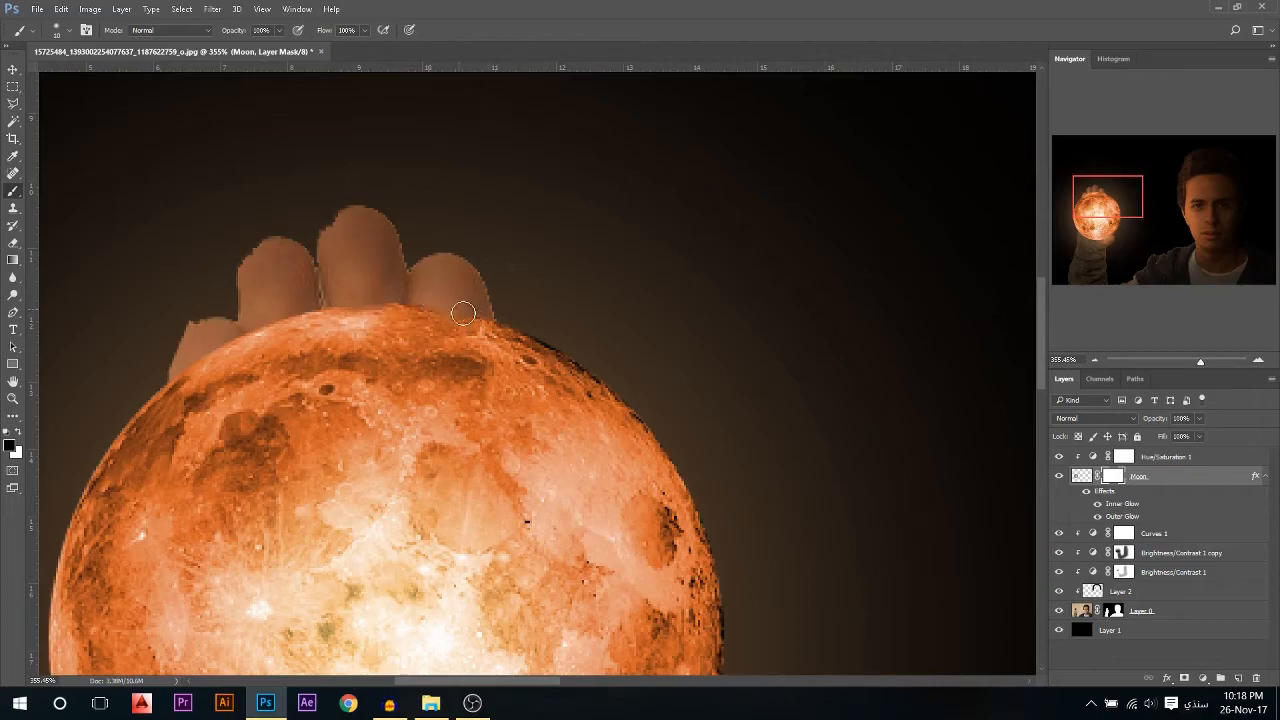
left_click_drag(463, 313, 285, 310)
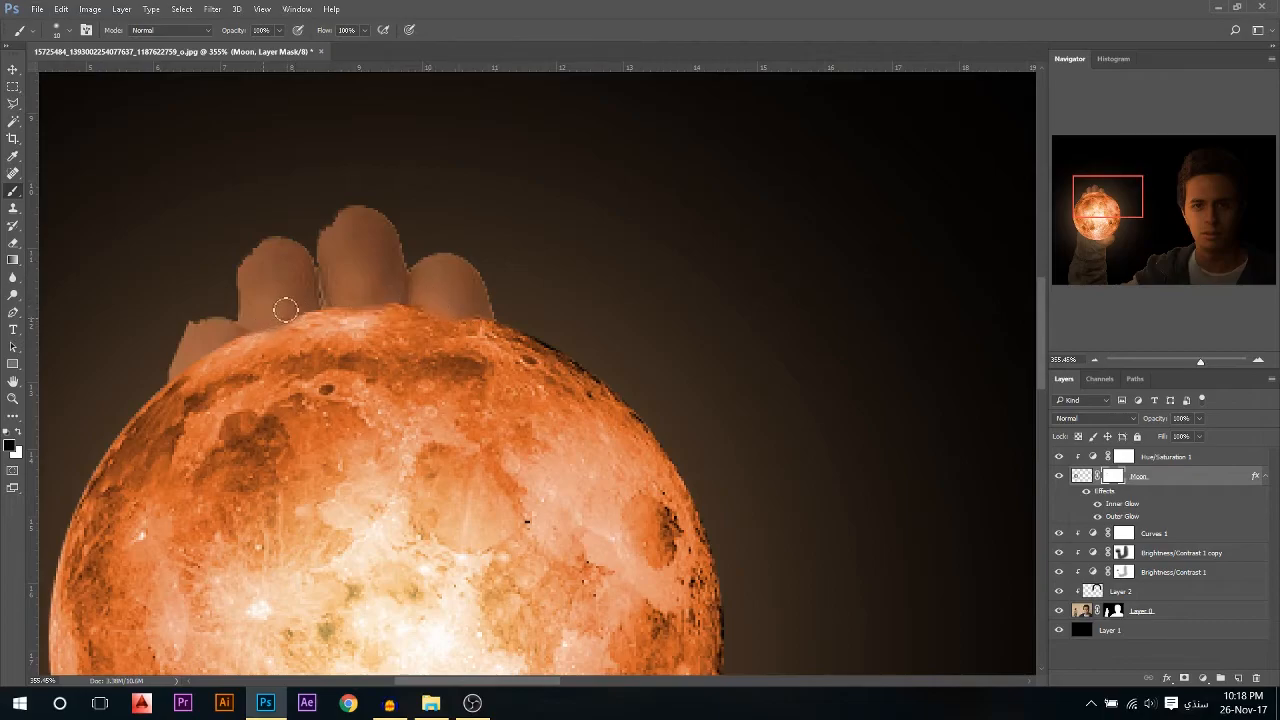
left_click_drag(285, 310, 184, 372)
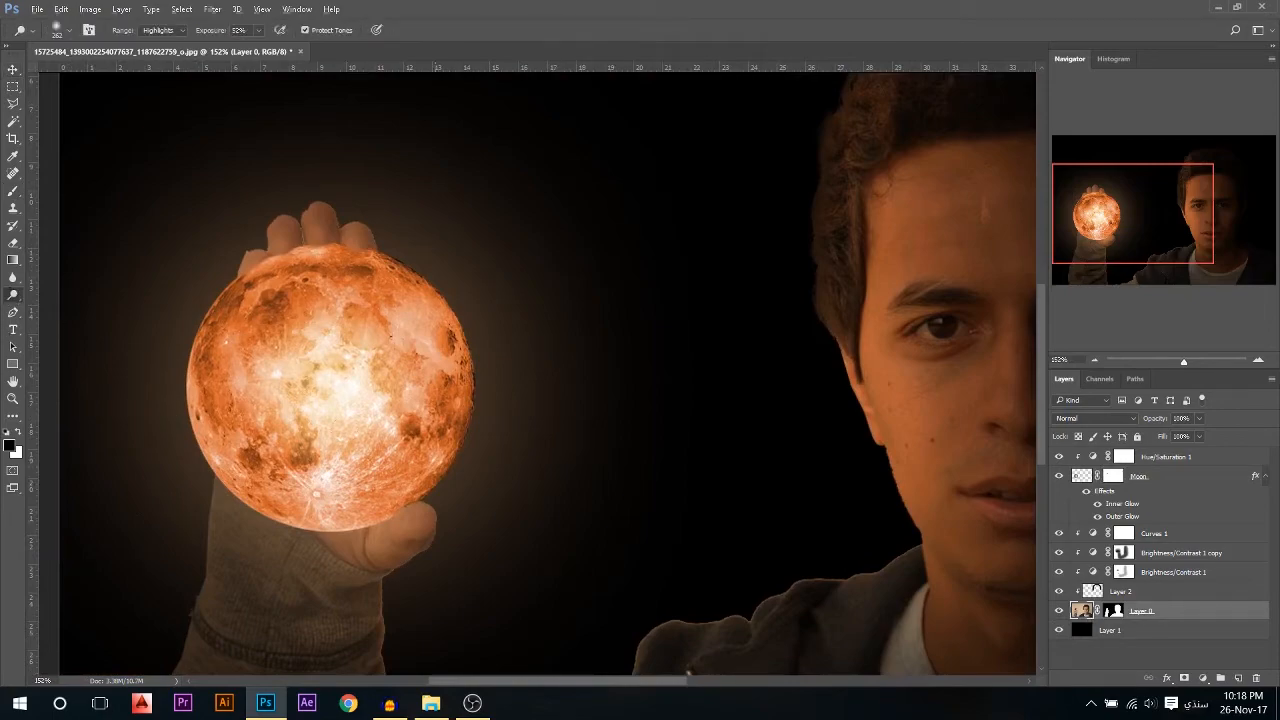
Set the Dodge tool to Midtones on Layer 0 to brighten the hand
left_click(160, 29)
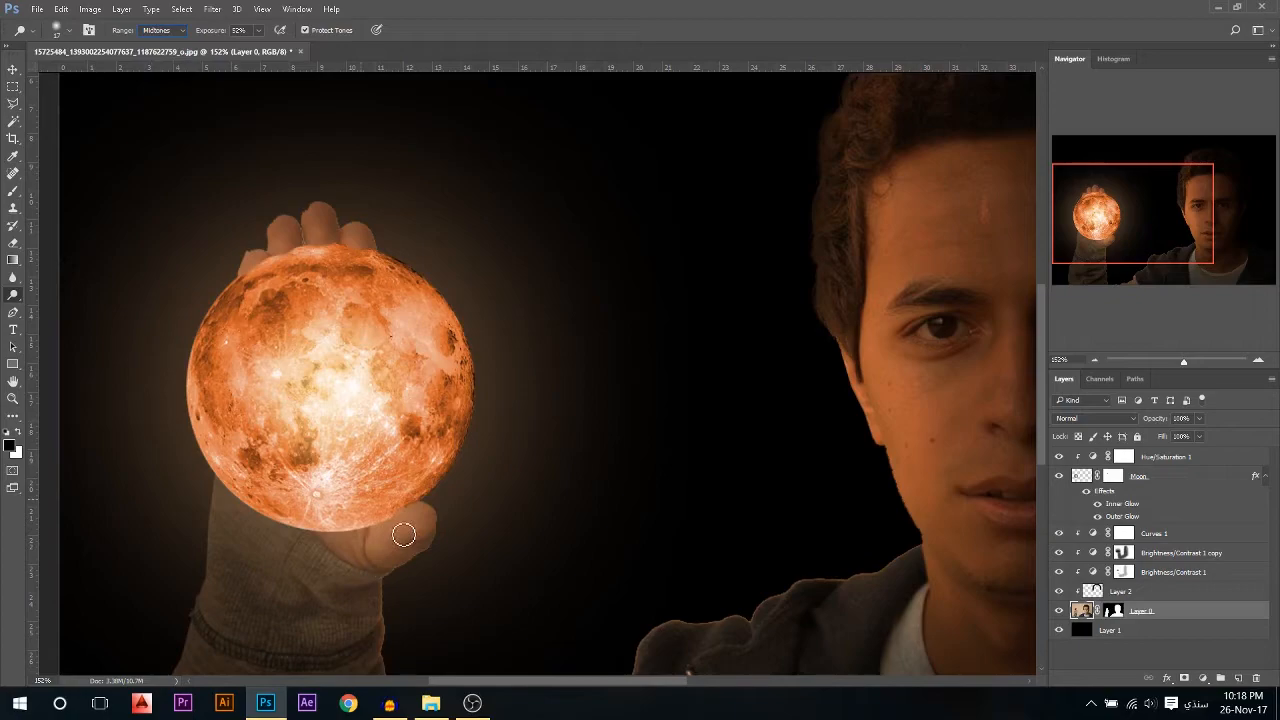
mouse_move(386, 529)
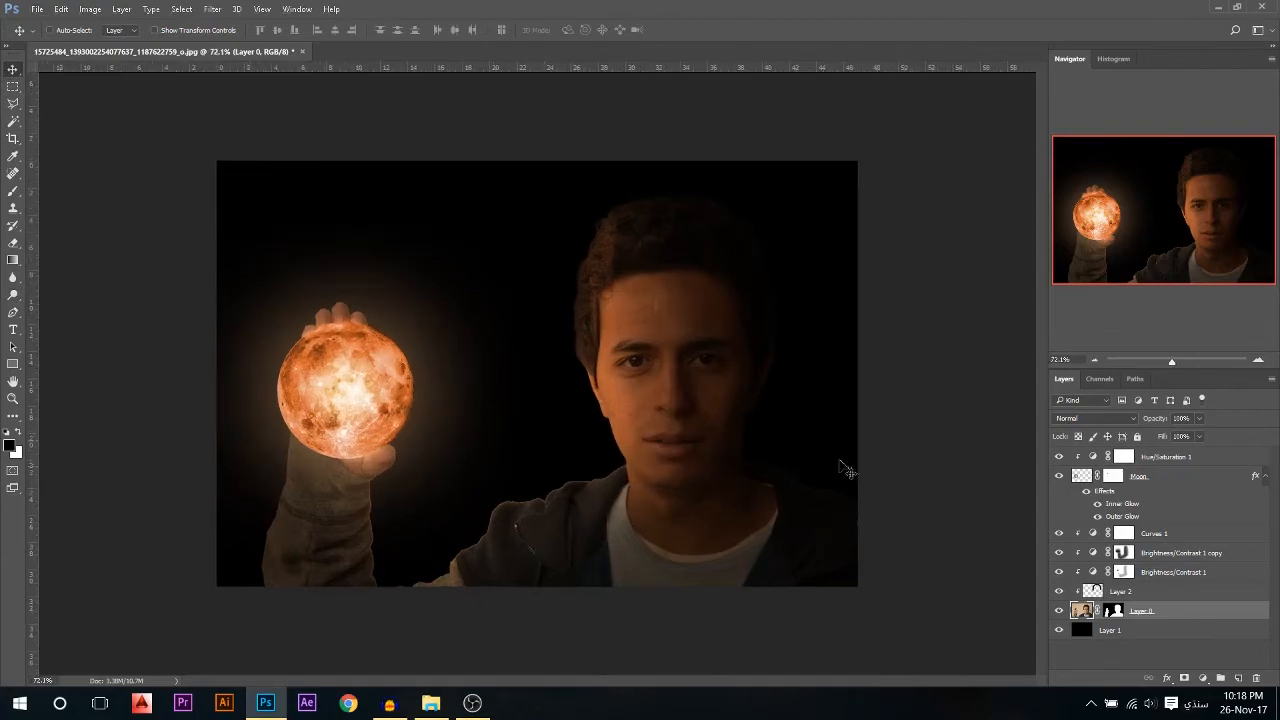
Add a Curves adjustment layer and drag the RGB curve upward to brighten tones
left_click(1184, 678)
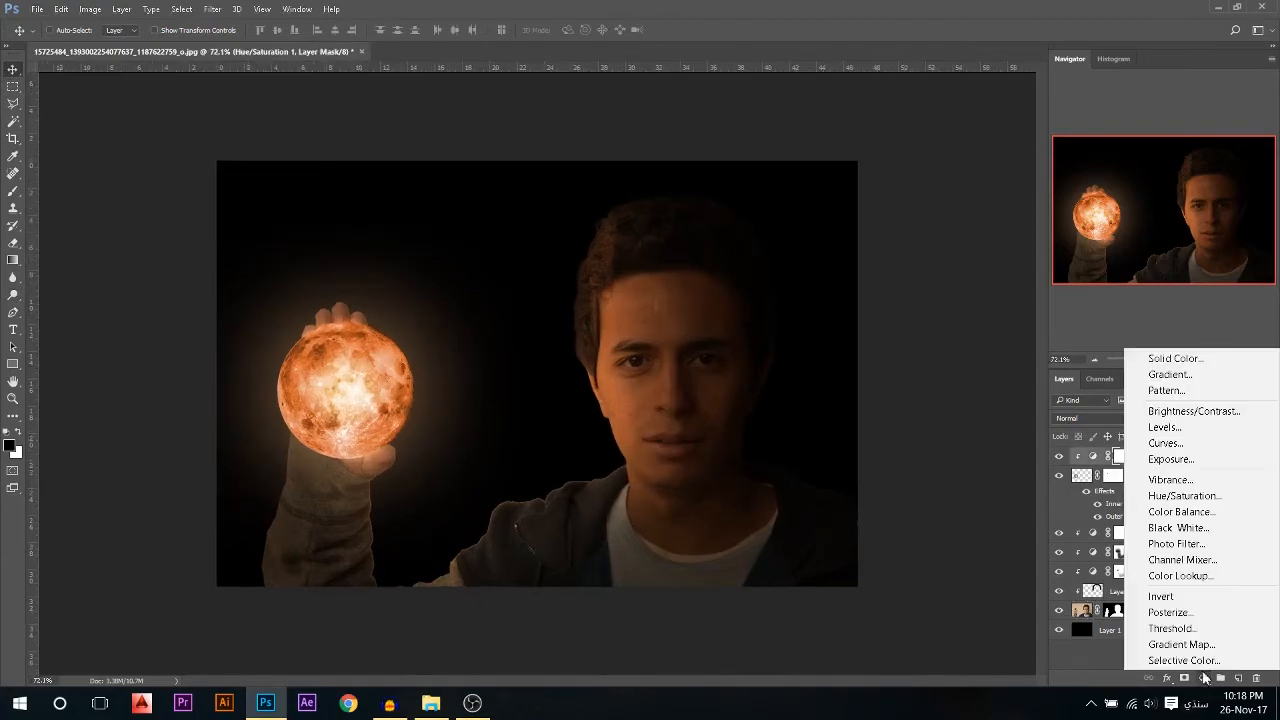
left_click(1163, 443)
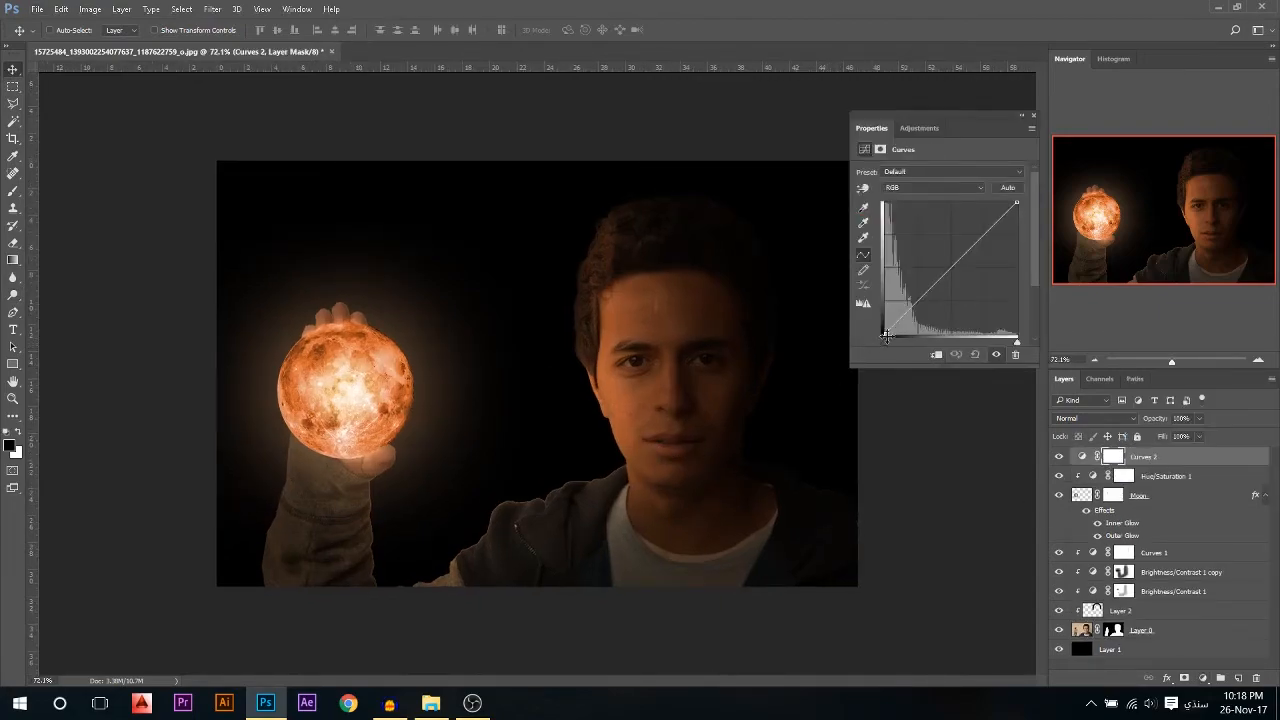
left_click_drag(885, 335, 915, 315)
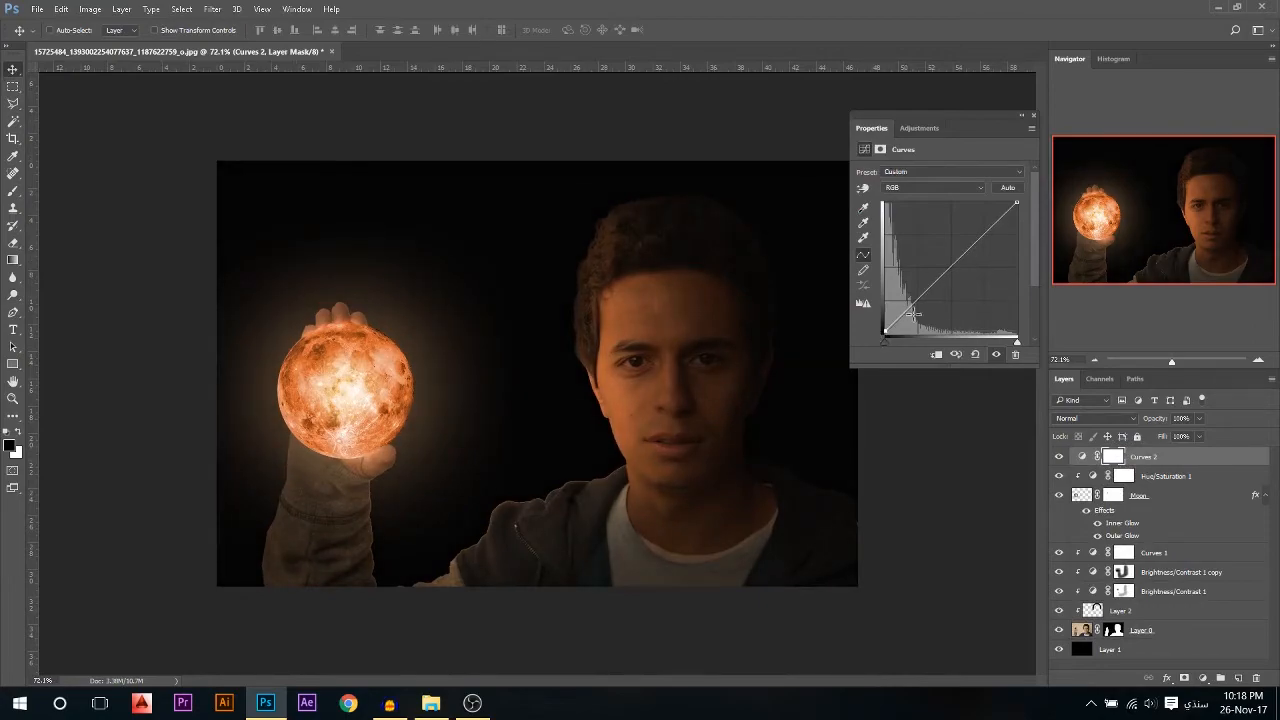
left_click_drag(900, 312, 980, 220)
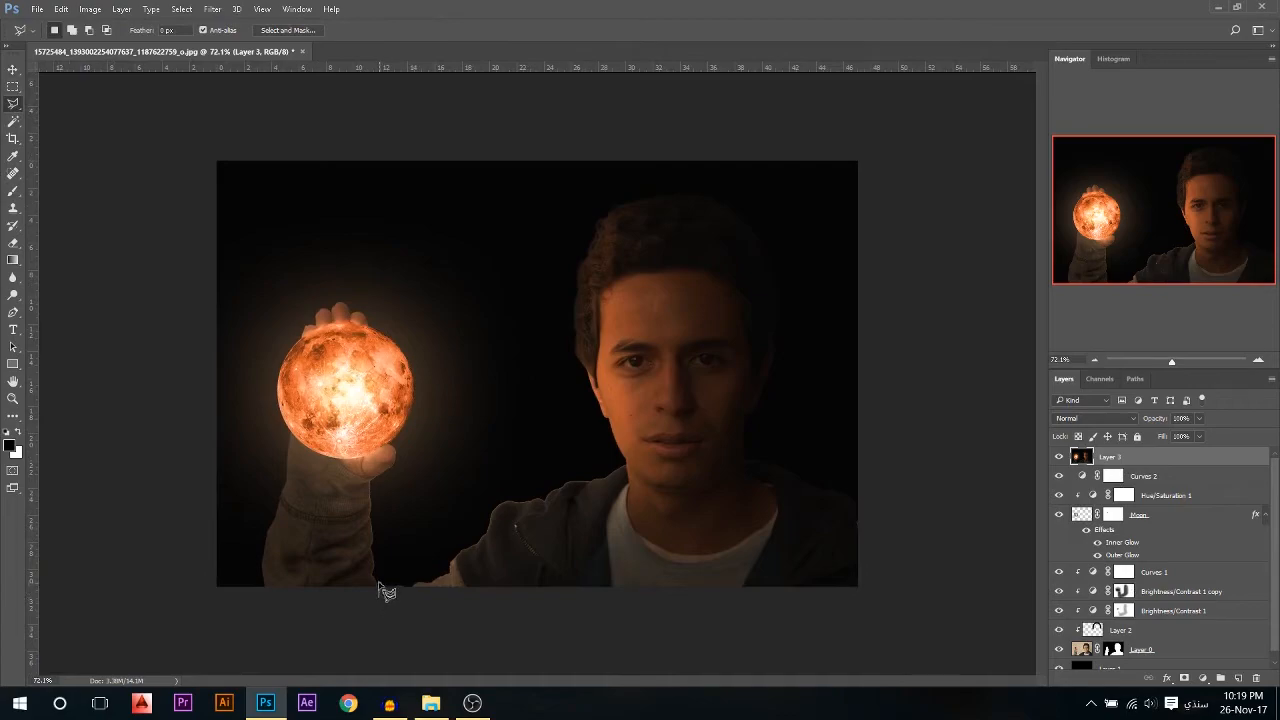
Trim the stamped composite's edges with the Crop tool to frame the man and moon
left_click_drag(385, 590, 518, 180)
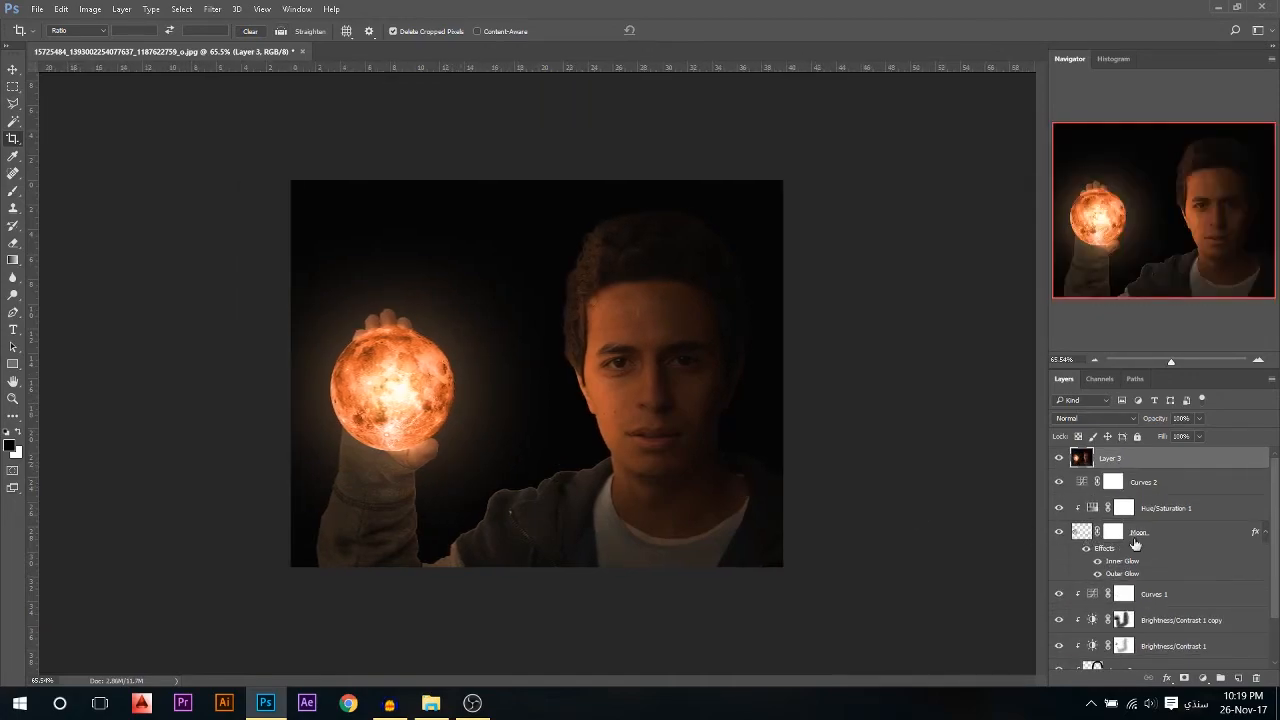
In the Camera Raw Filter, raise Clarity, set Tint to +18 and add slight Dehaze
left_click(212, 9)
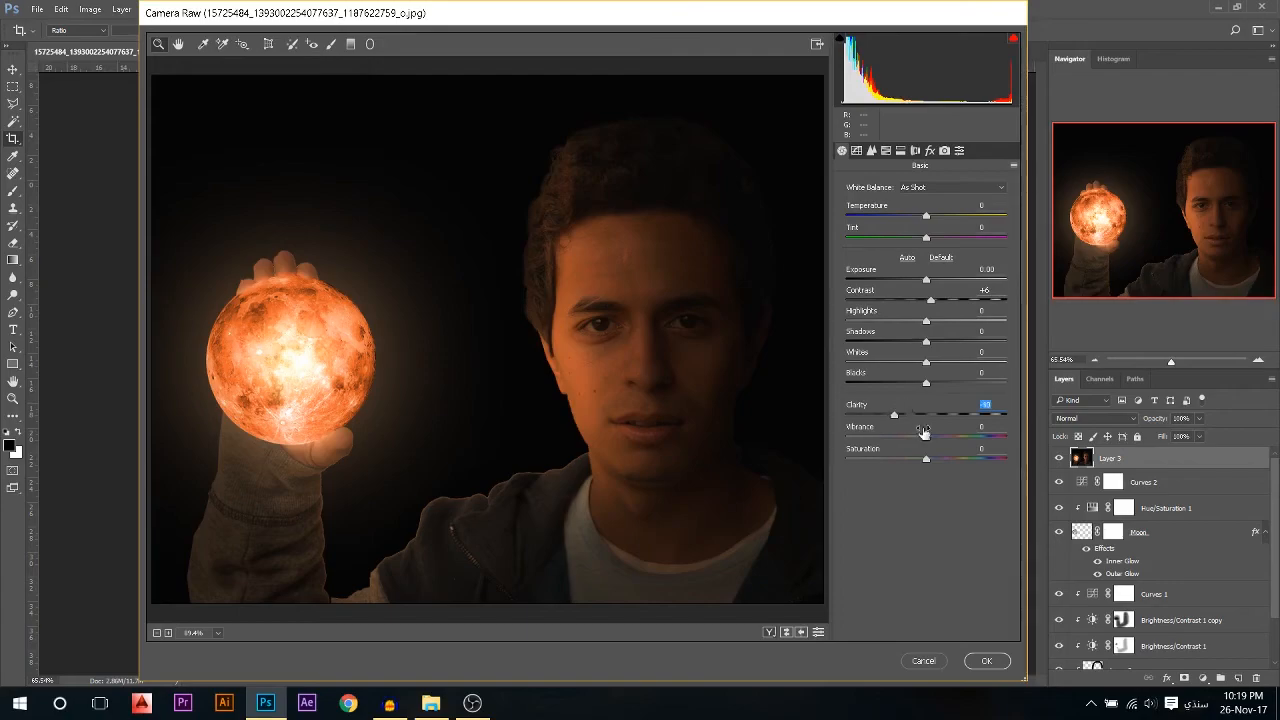
left_click_drag(925, 437, 990, 437)
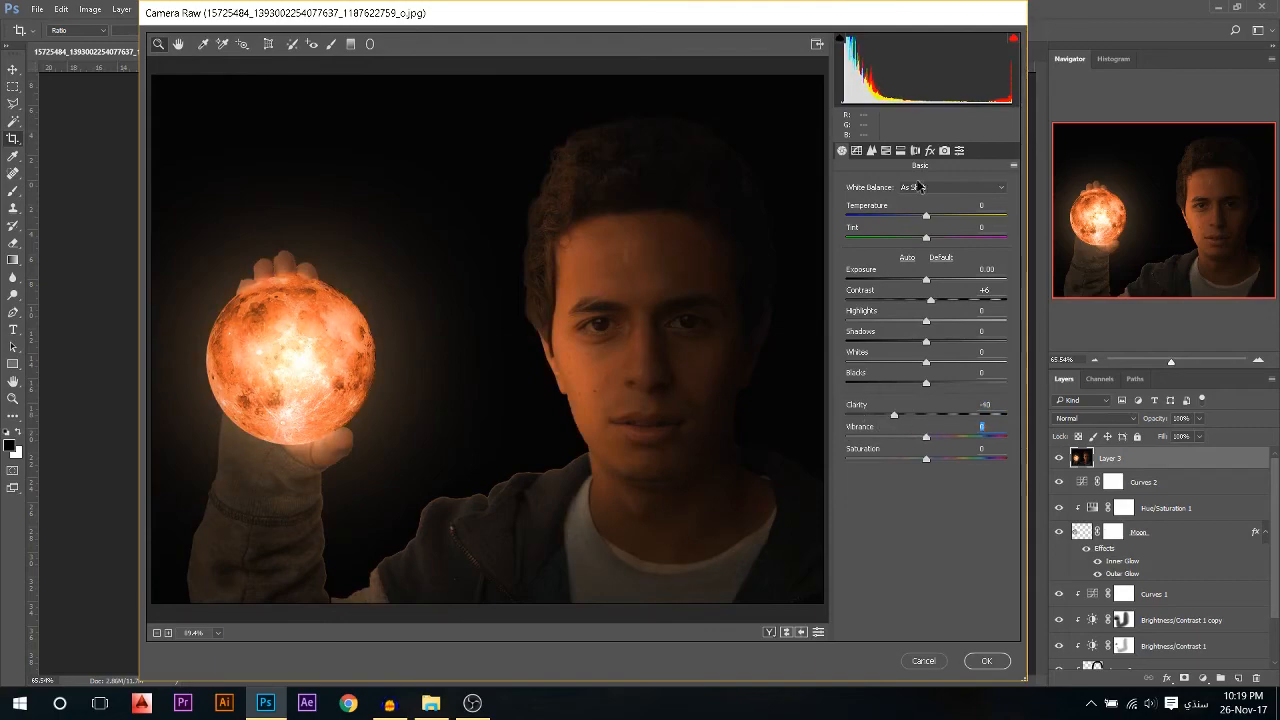
left_click_drag(926, 216, 880, 216)
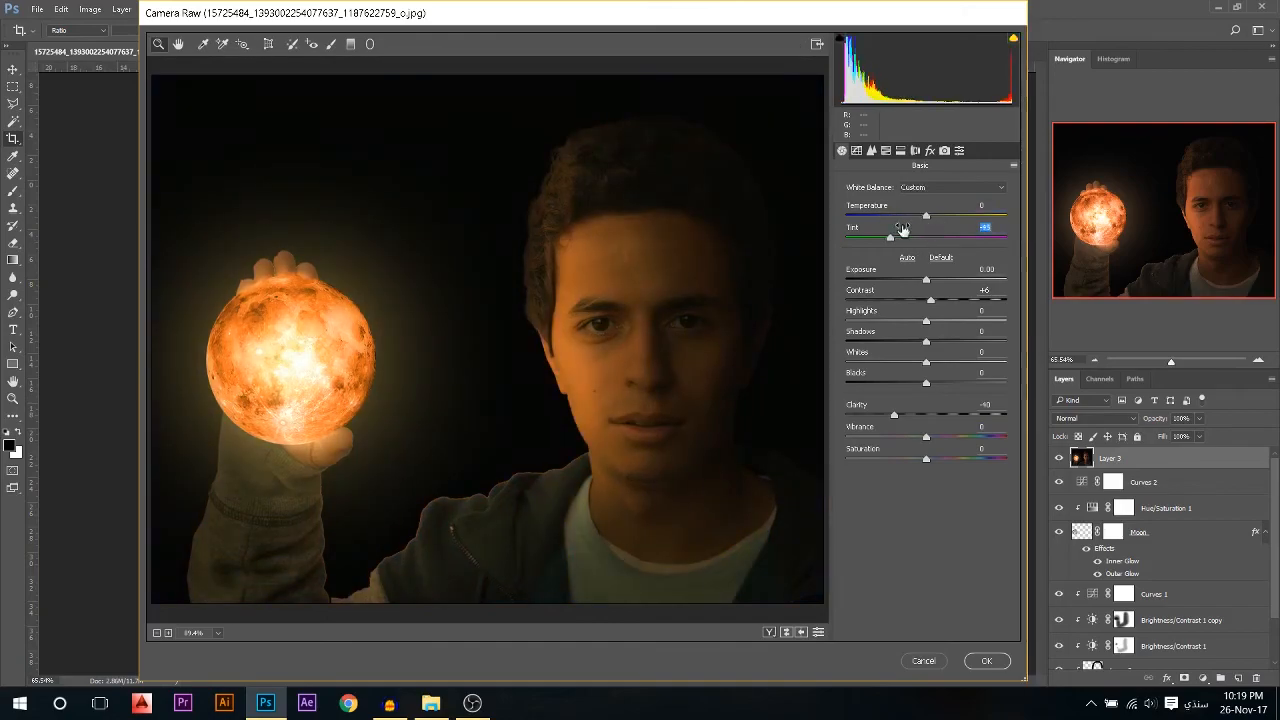
left_click_drag(918, 236, 965, 228)
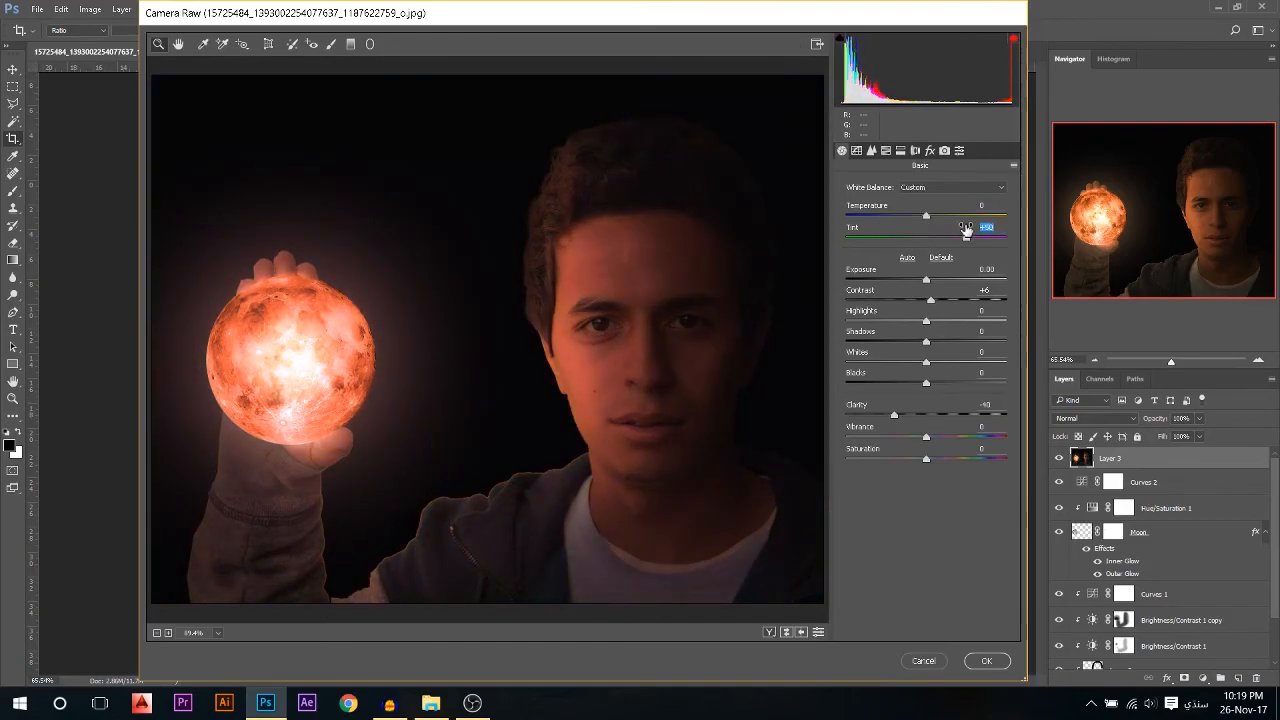
left_click_drag(965, 238, 935, 238)
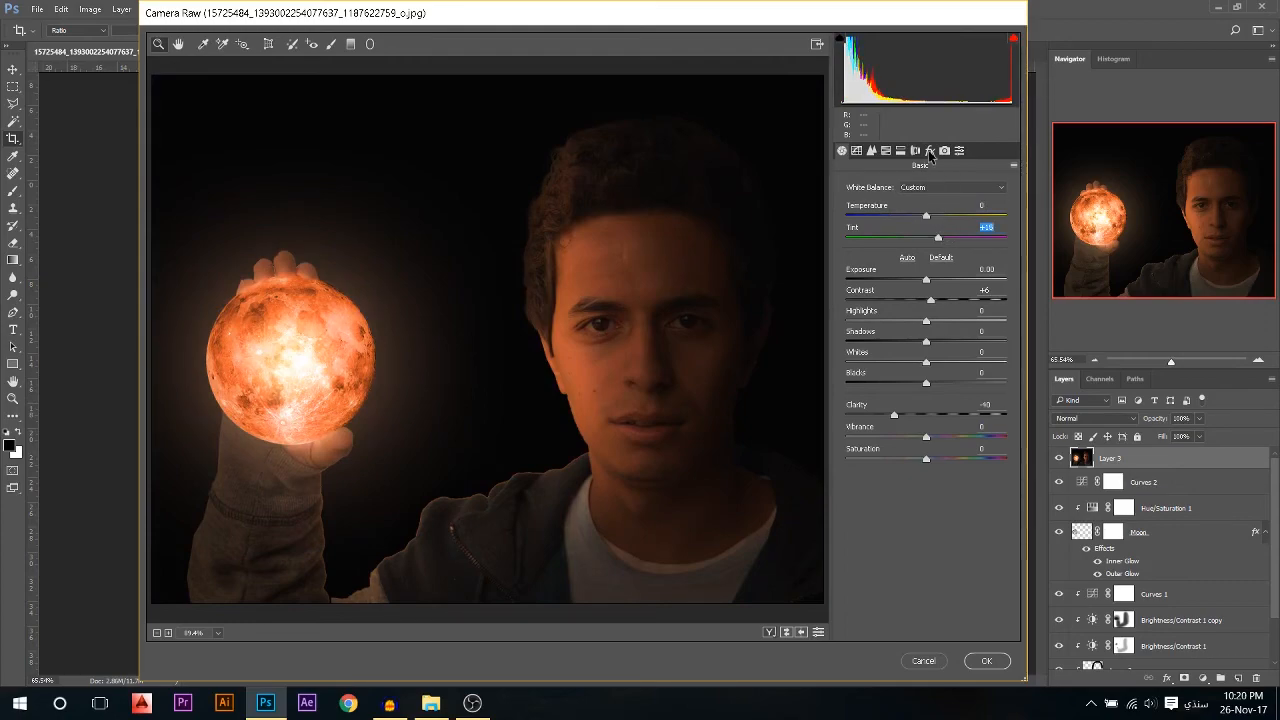
left_click(930, 151)
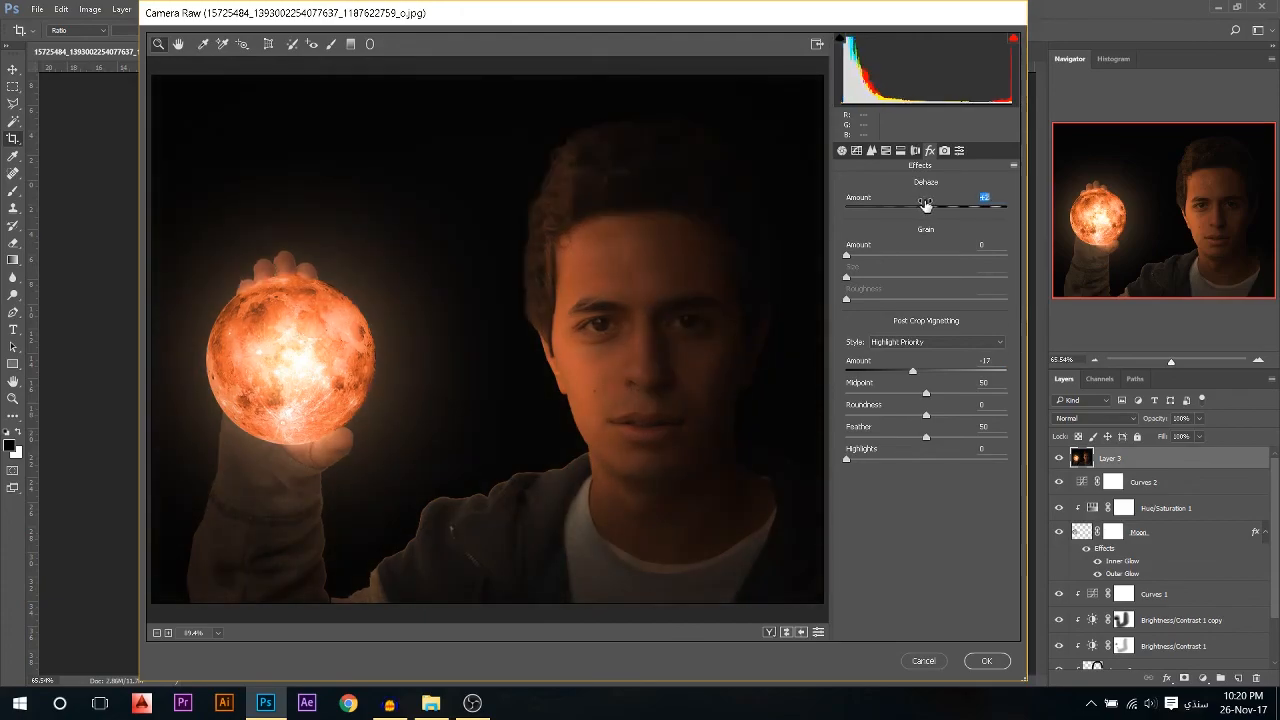
left_click_drag(925, 207, 935, 207)
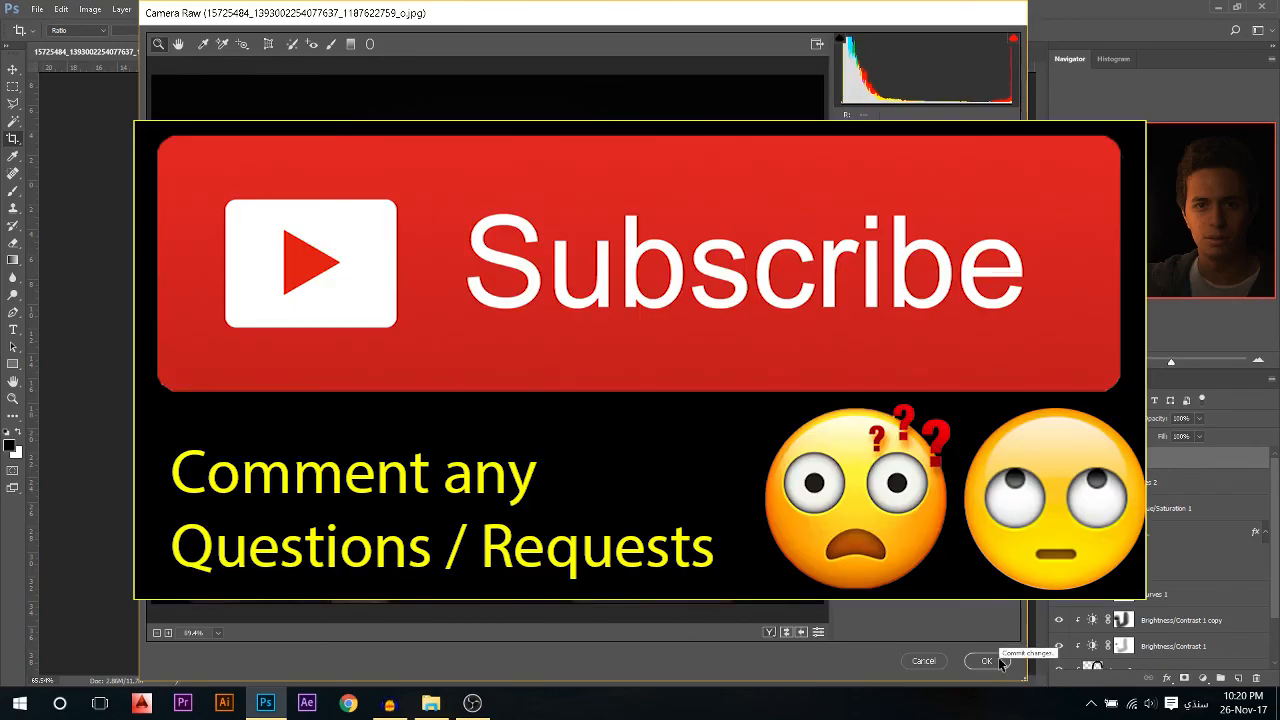
Commit the Camera Raw grade and switch to the Move tool
left_click(986, 661)
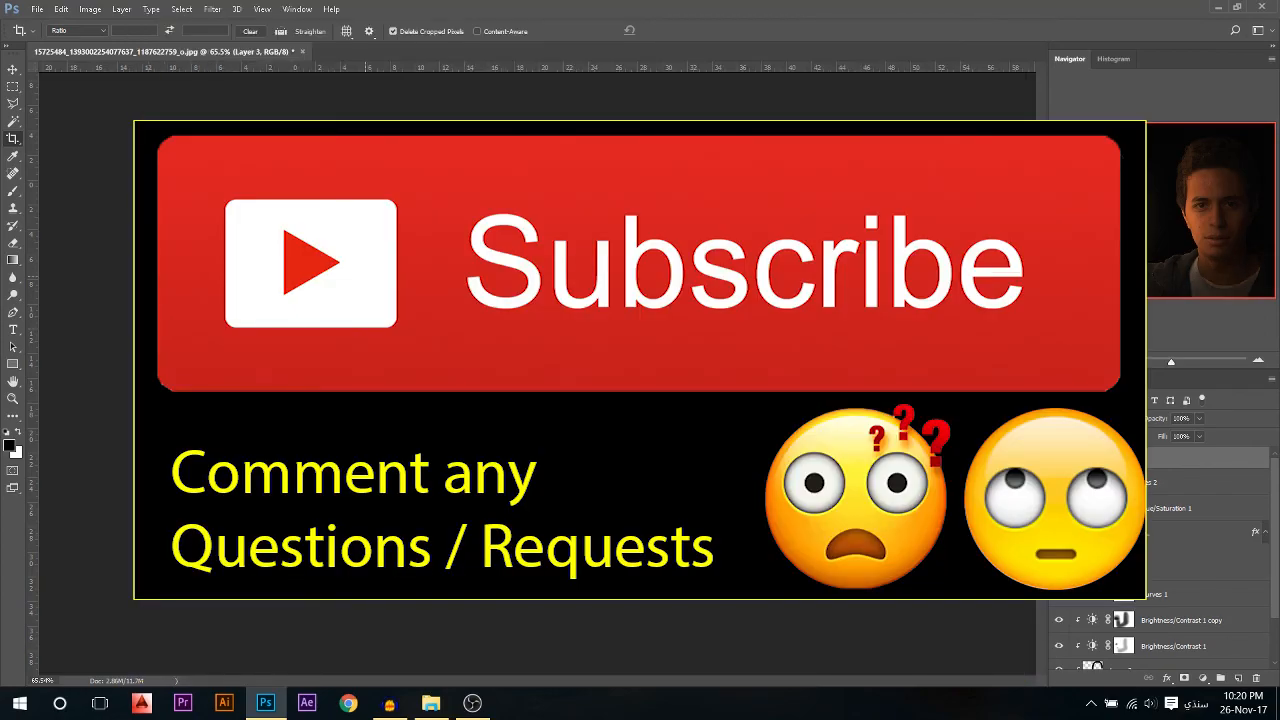
left_click(13, 90)
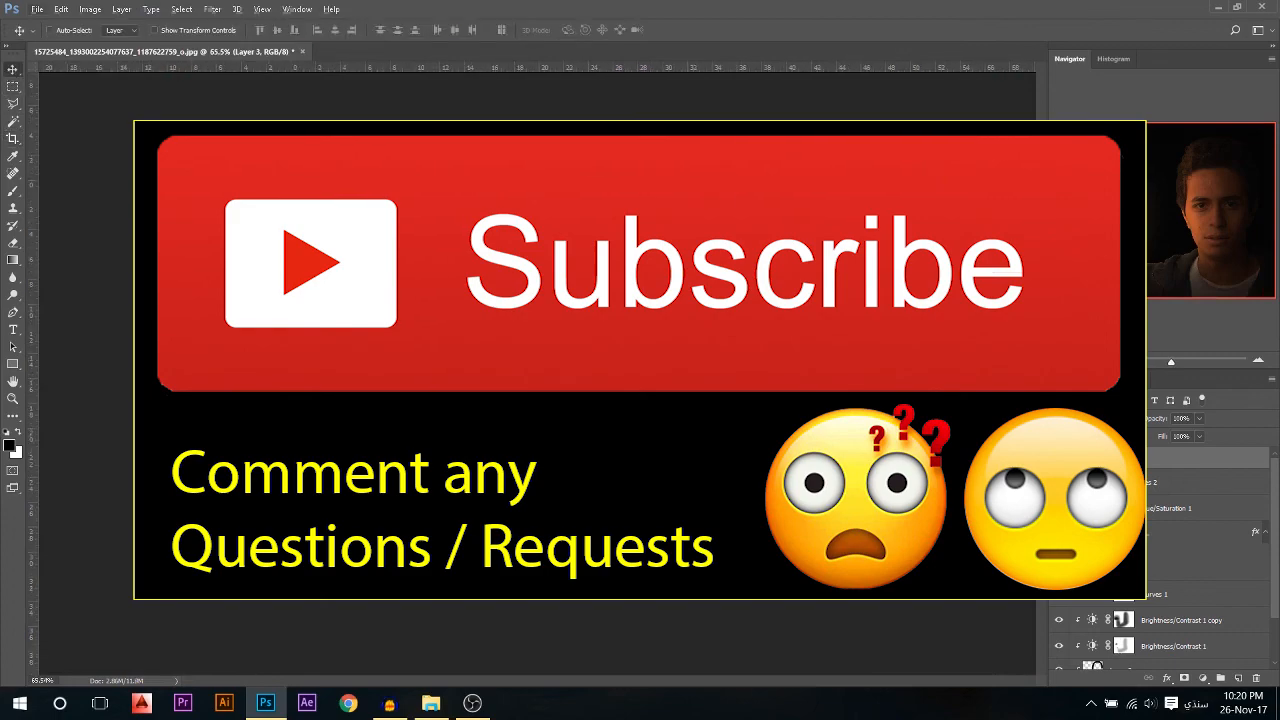